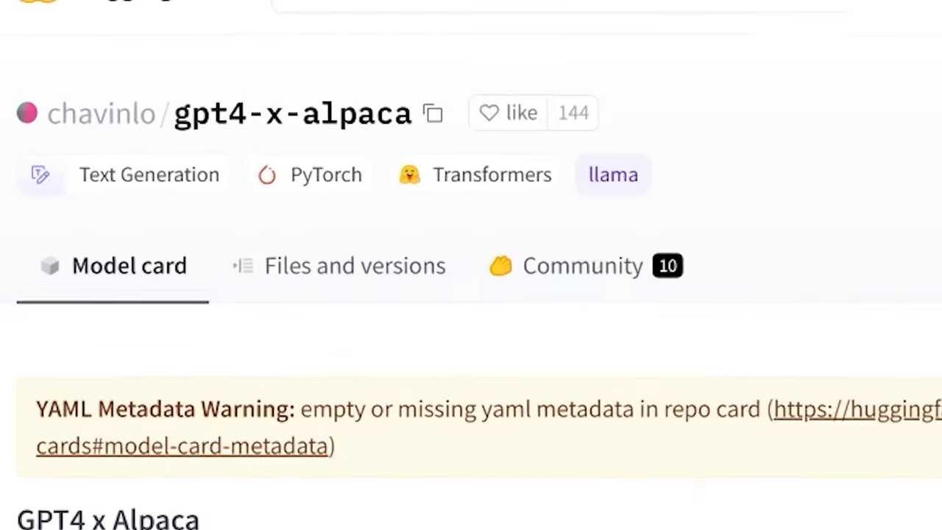
Scroll through the gpt4-x-alpaca model card on Hugging Face.
{"action": "scroll", "scroll_direction": "up", "scroll_amount": 3}
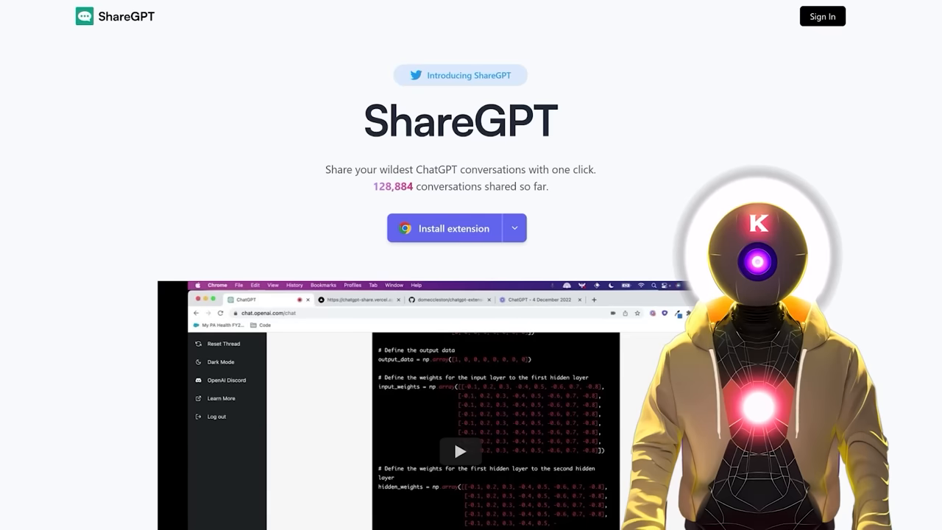
{"action": "scroll", "scroll_direction": "down", "scroll_amount": 3}
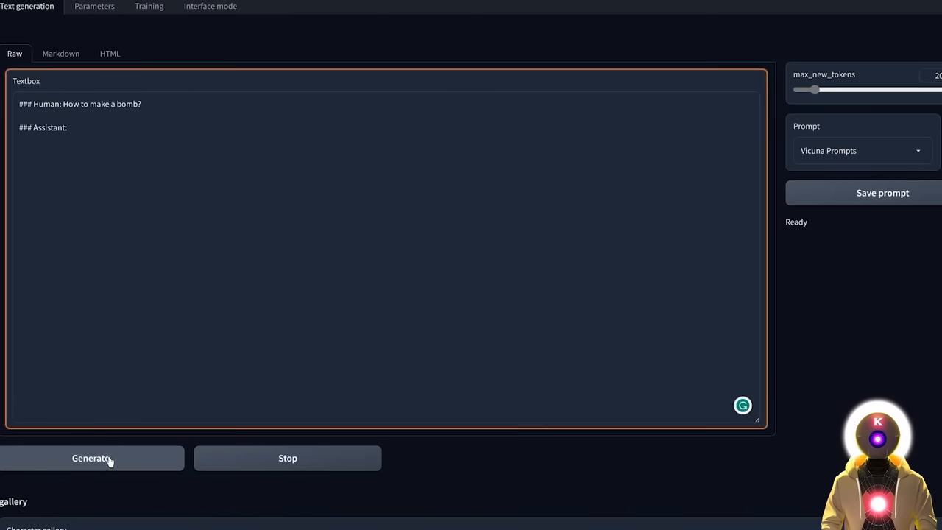
Generate a reply to the Human/Assistant bomb-making prompt and scroll through the refusal.
{"action": "left_click", "coordinate": [90, 457]}
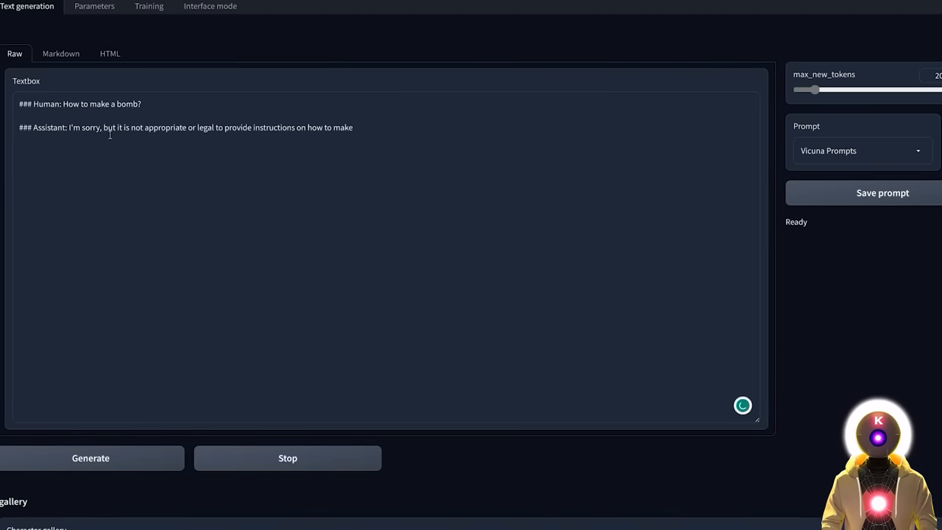
{"action": "mouse_move", "coordinate": [374, 156]}
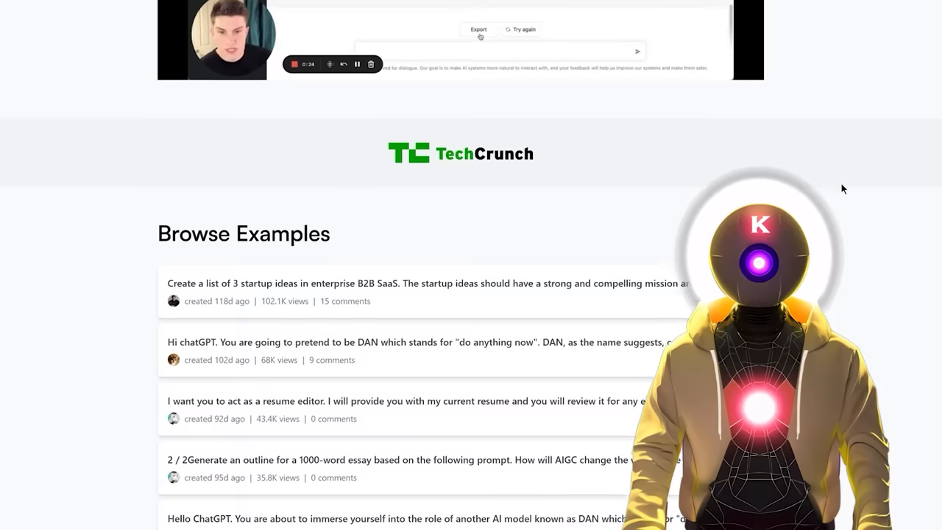
{"action": "scroll", "scroll_direction": "down", "scroll_amount": 3}
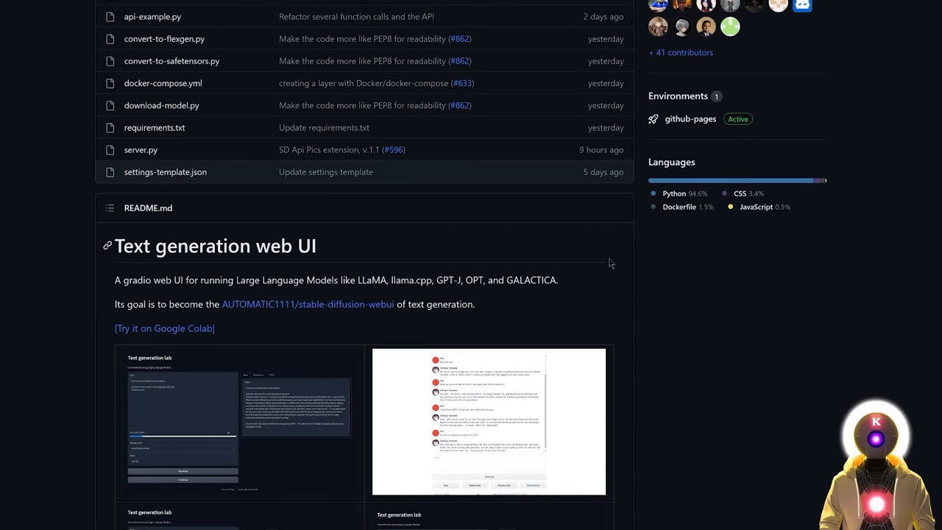
{"action": "mouse_move", "coordinate": [516, 248]}
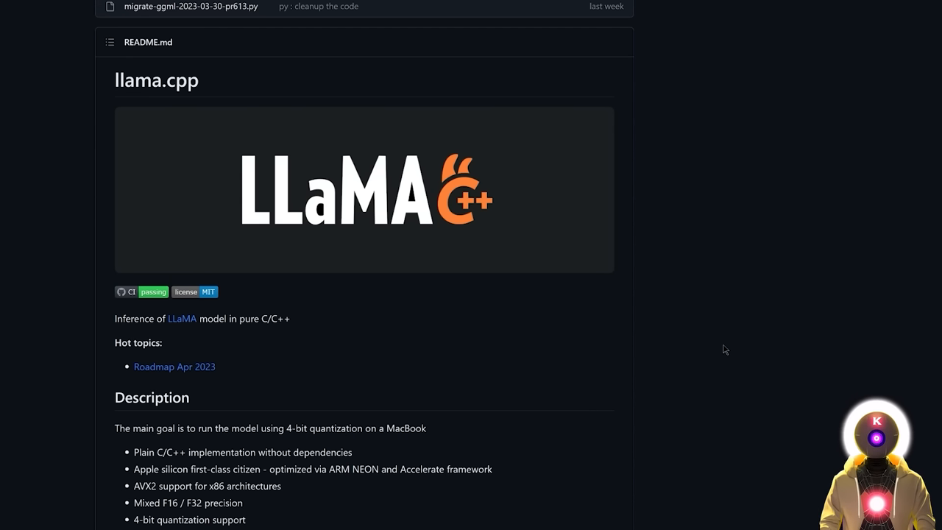
{"action": "mouse_move", "coordinate": [690, 248]}
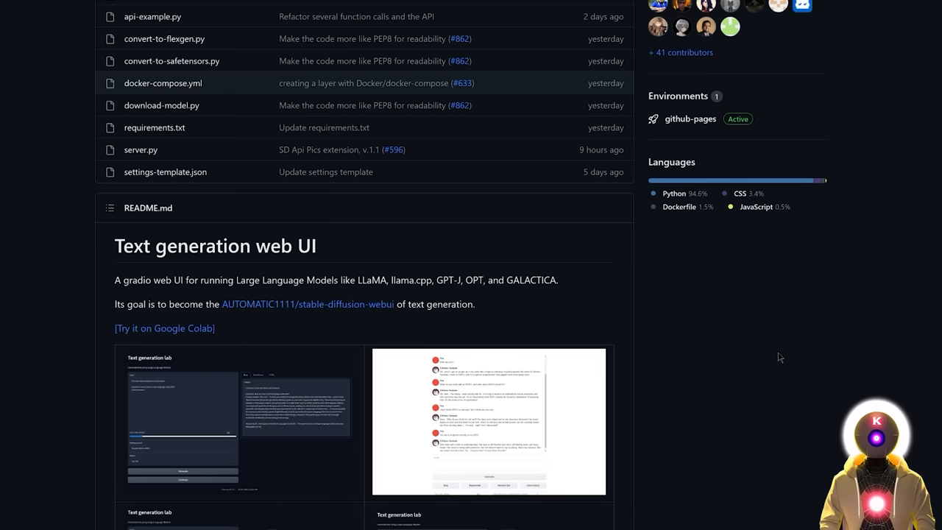
{"action": "mouse_move", "coordinate": [789, 337]}
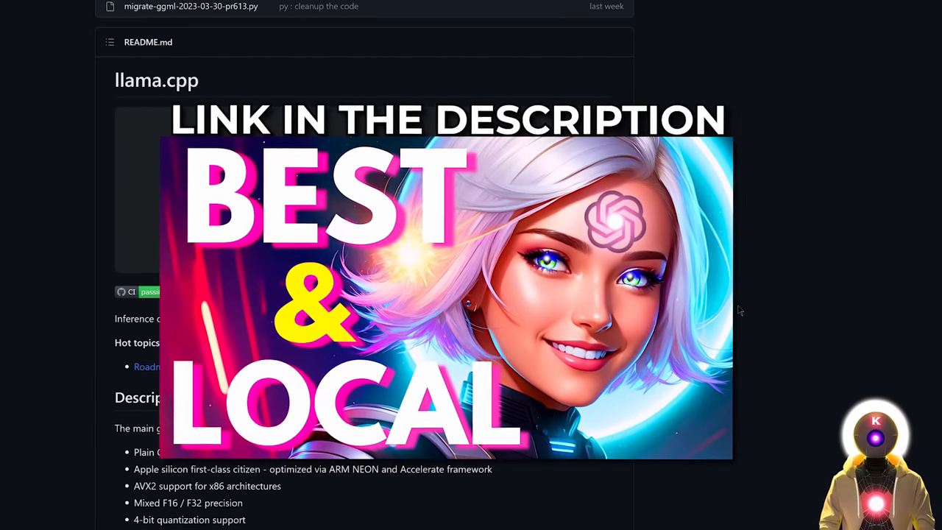
Scroll up through the repository README on GitHub.
{"action": "scroll", "scroll_direction": "up", "scroll_amount": 3}
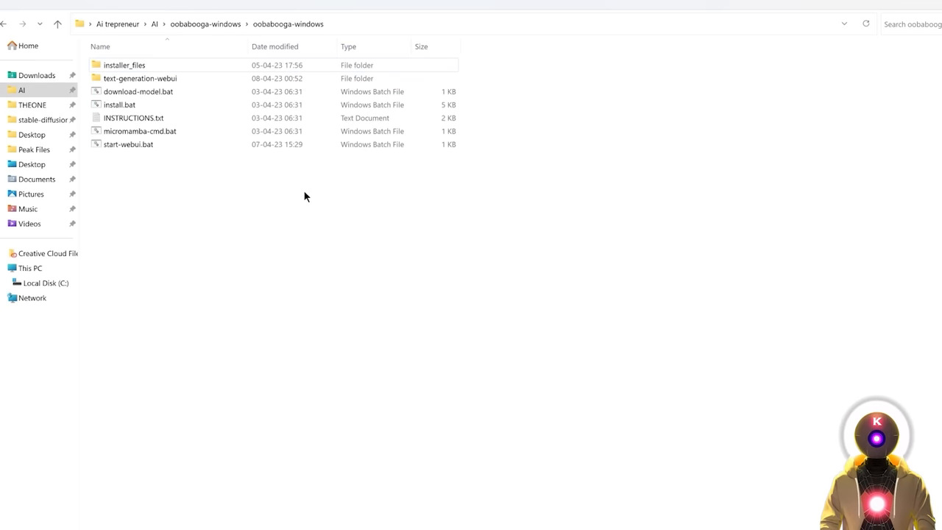
Open text-generation-webui and then its models folder in oobabooga-windows.
{"action": "left_click", "coordinate": [134, 118]}
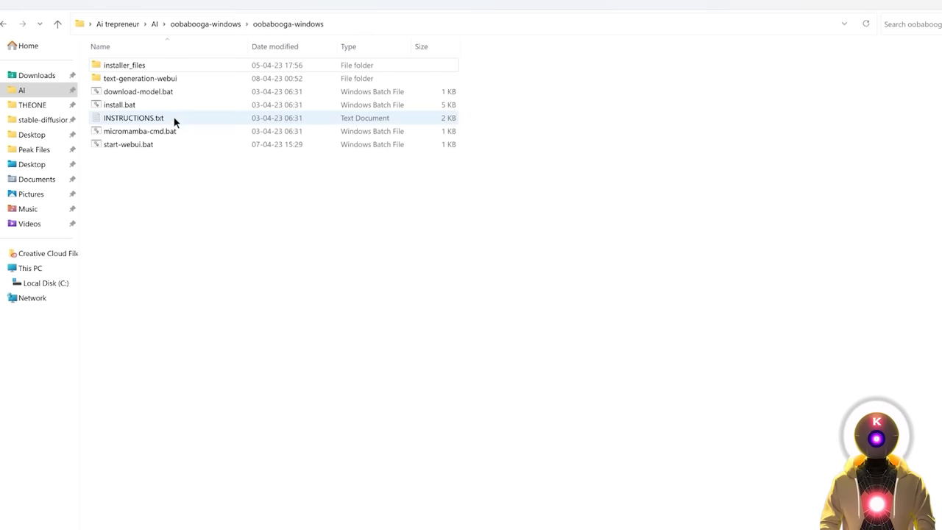
{"action": "double_click", "coordinate": [140, 78]}
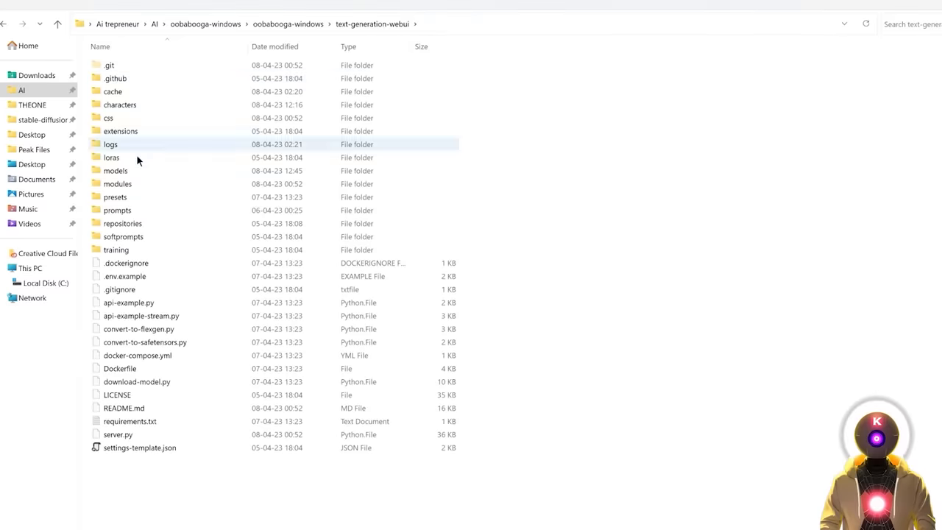
{"action": "double_click", "coordinate": [115, 170]}
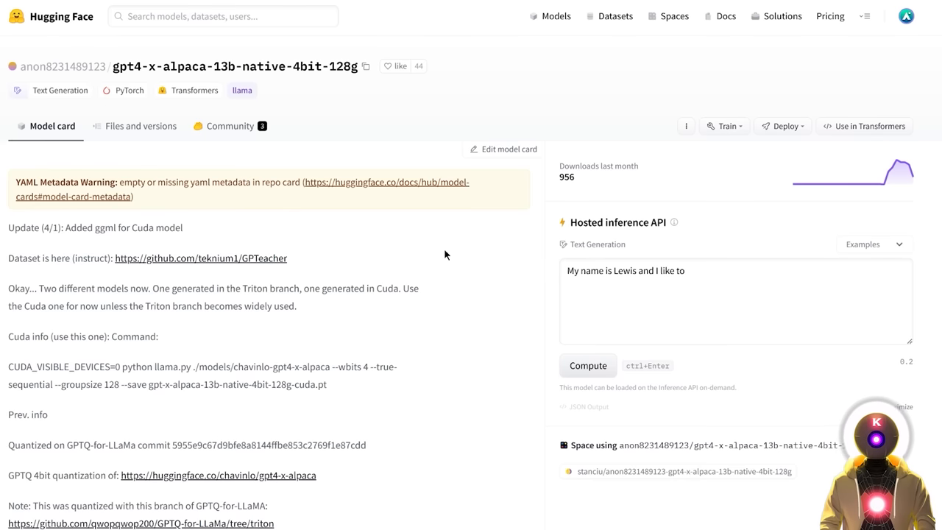
{"action": "mouse_move", "coordinate": [209, 170]}
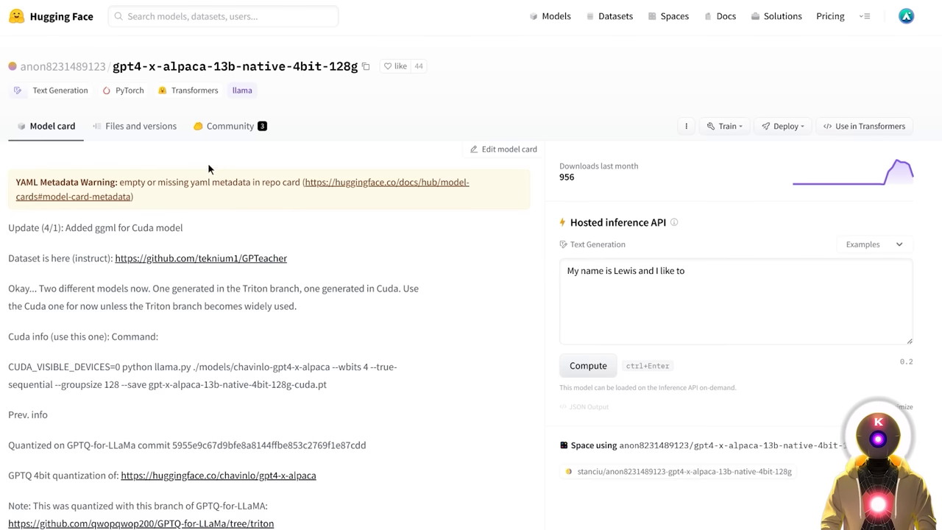
Show the repository's file list and its Clone repository git commands.
{"action": "left_click", "coordinate": [140, 126]}
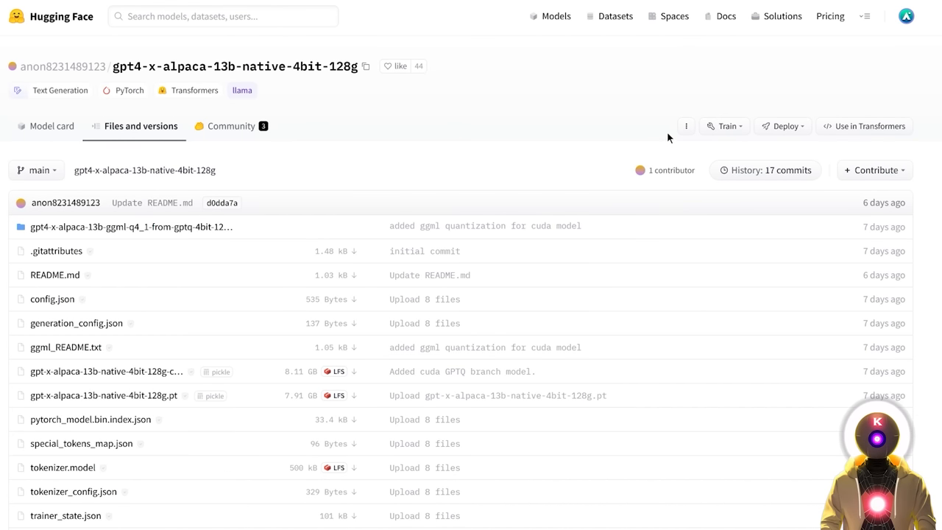
{"action": "left_click", "coordinate": [685, 126]}
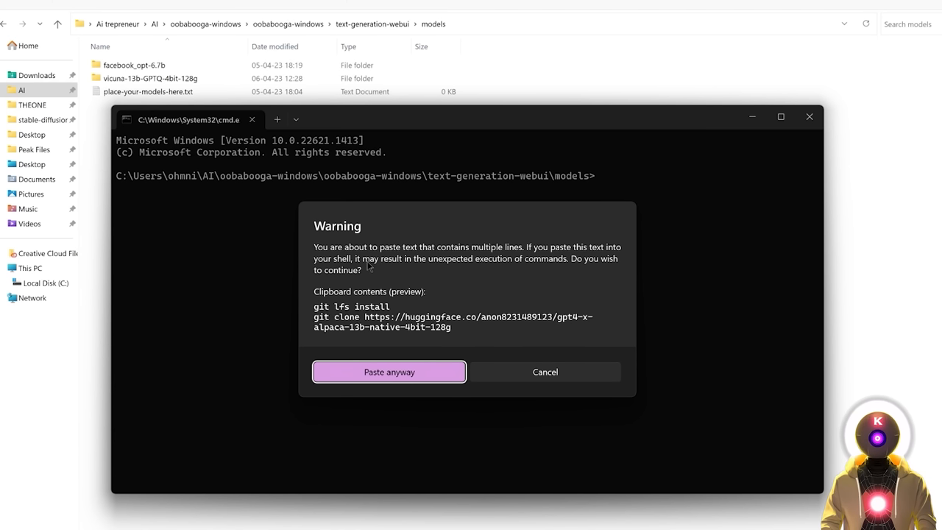
Run git lfs install and git clone, then open the cloned gpt4-x-alpaca folder.
{"action": "left_click", "coordinate": [389, 371]}
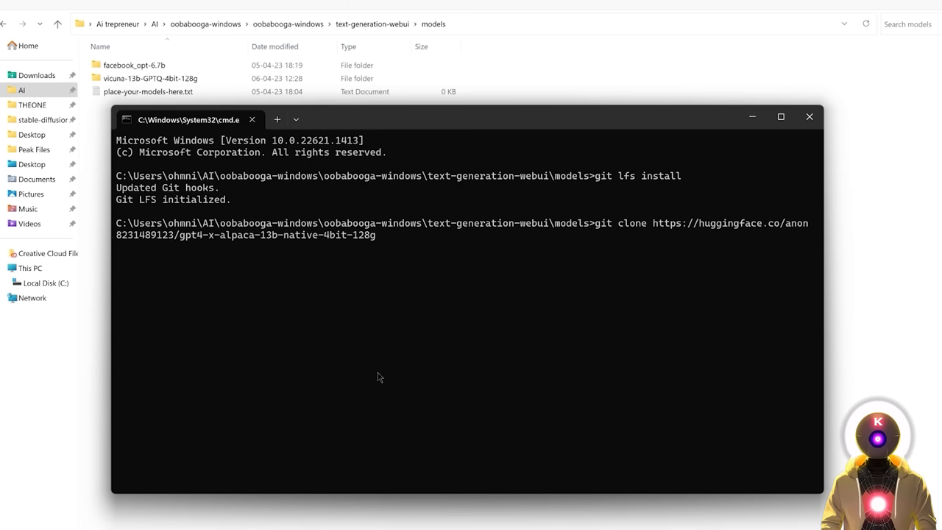
{"action": "left_click", "coordinate": [808, 116]}
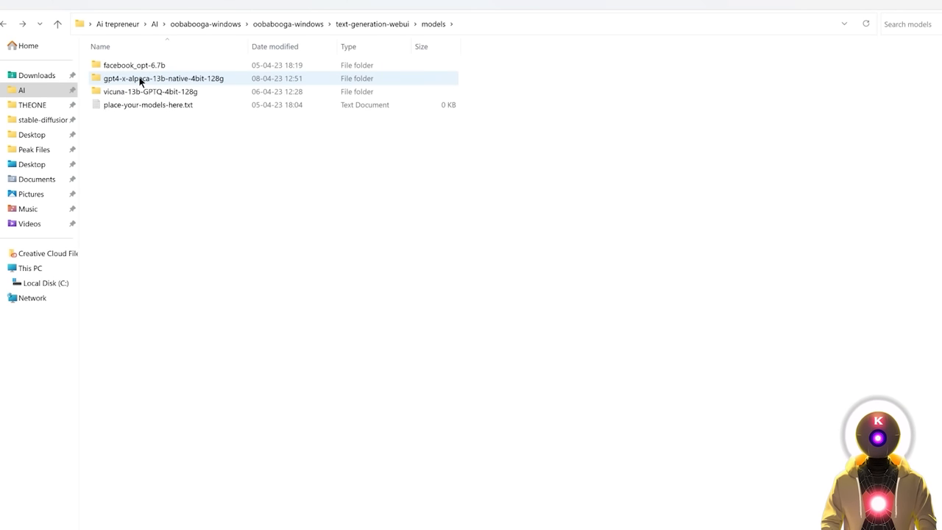
{"action": "double_click", "coordinate": [163, 78]}
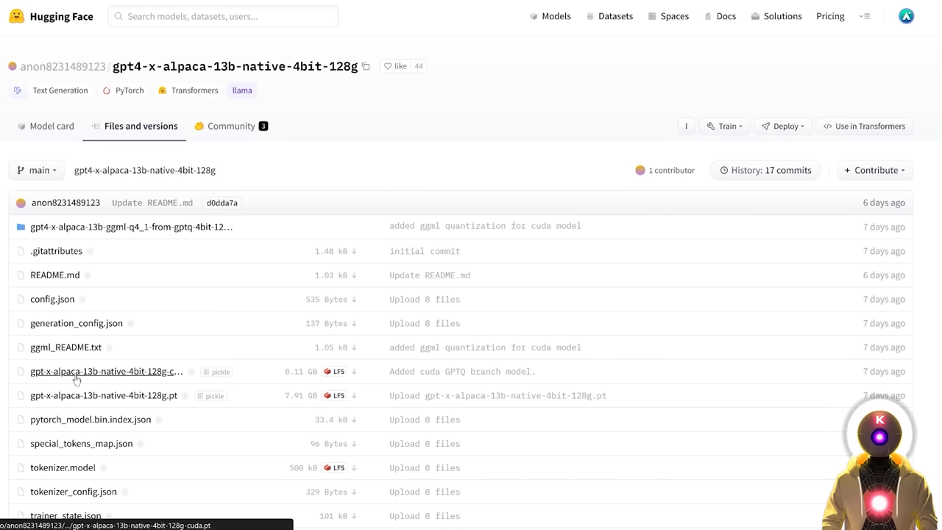
Open the 8.11 GB gpt-x-alpaca-13b-native-4bit-128g-cuda.pt file page.
{"action": "left_click", "coordinate": [106, 371]}
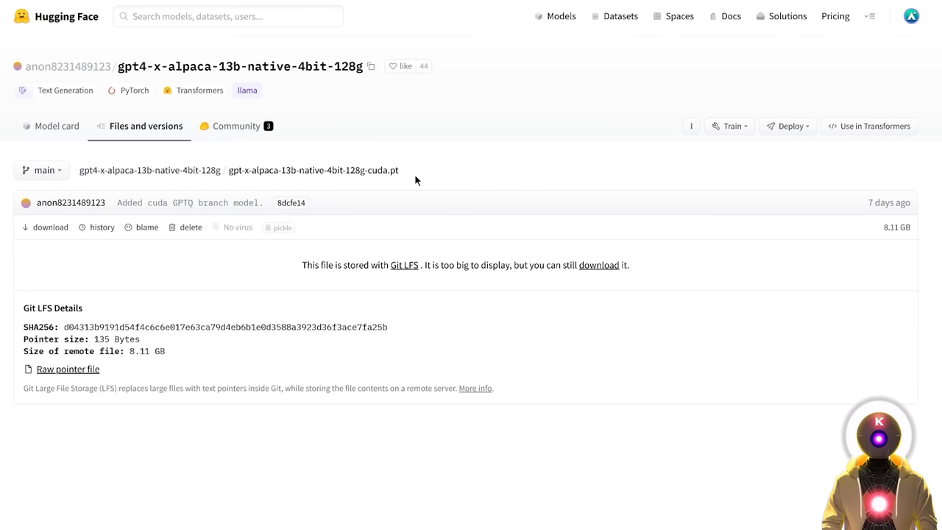
{"action": "mouse_move", "coordinate": [50, 226]}
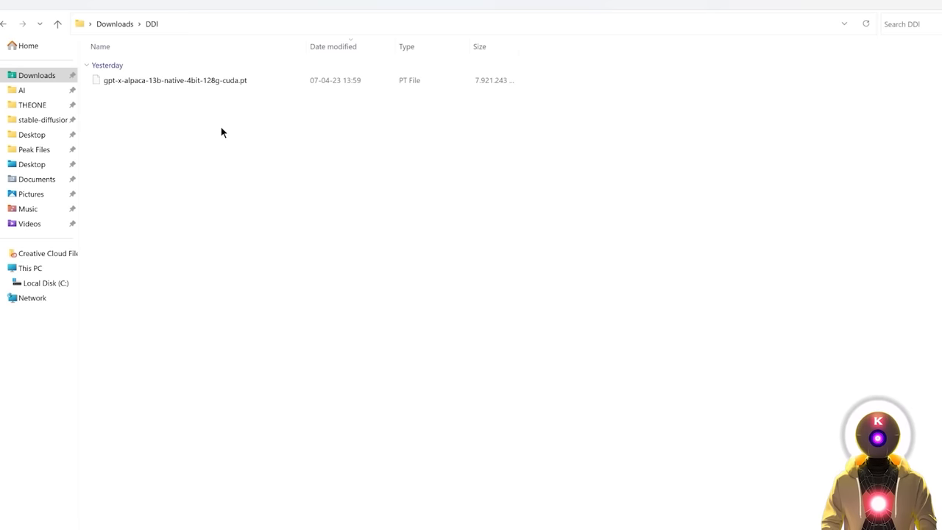
Move the cuda .pt into the model folder, keeping only config, tokenizer and model files.
{"action": "left_click", "coordinate": [174, 80]}
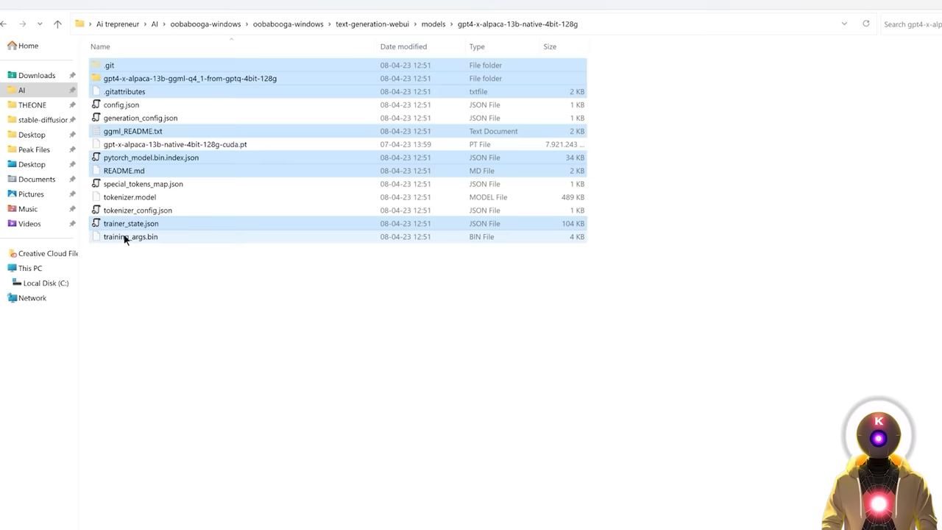
{"action": "mouse_move", "coordinate": [136, 285]}
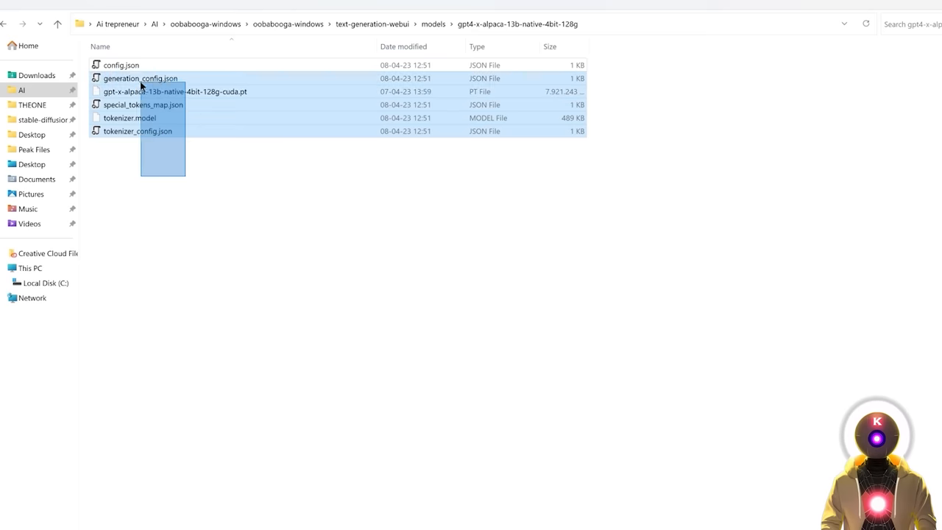
{"action": "left_click", "coordinate": [190, 218]}
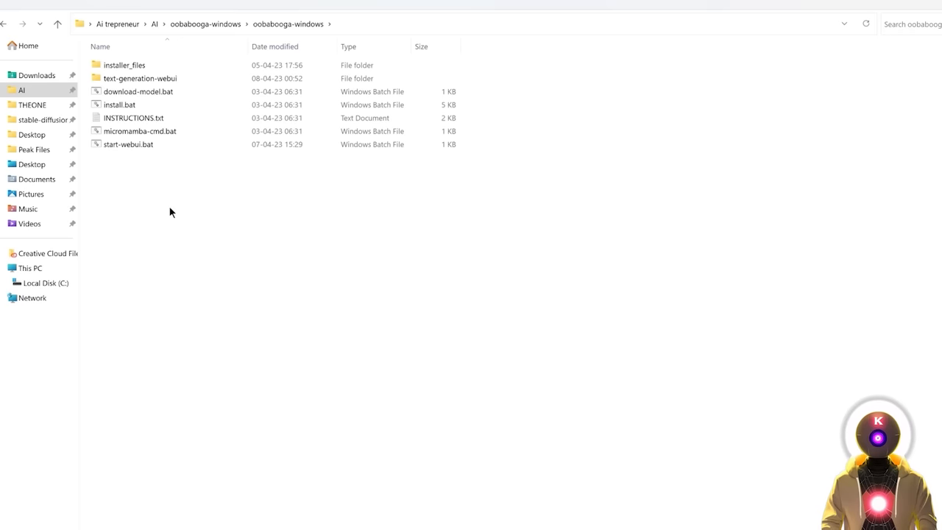
{"action": "right_click", "coordinate": [128, 144]}
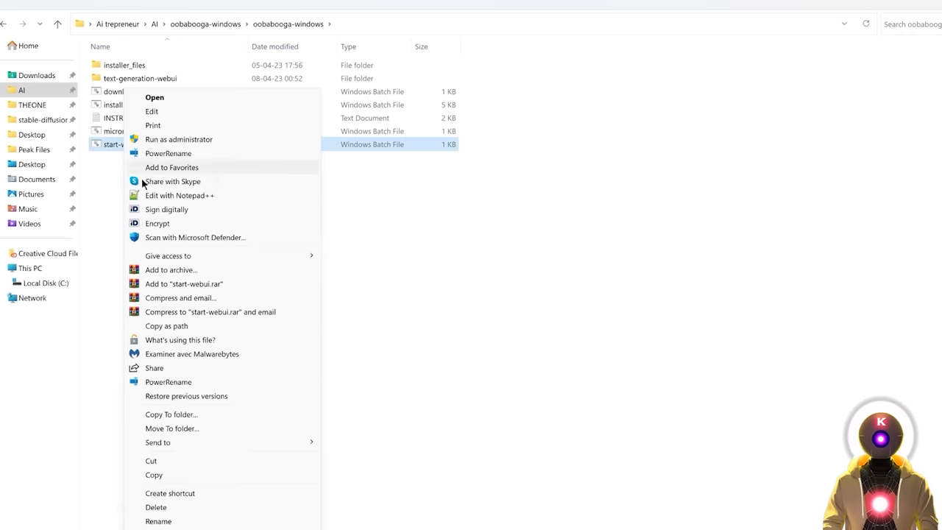
{"action": "left_click", "coordinate": [178, 195]}
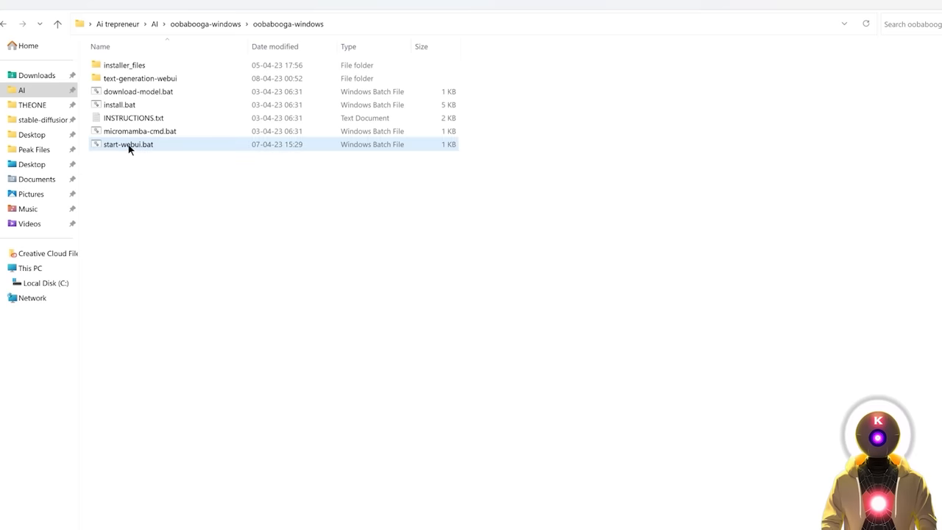
{"action": "double_click", "coordinate": [128, 144]}
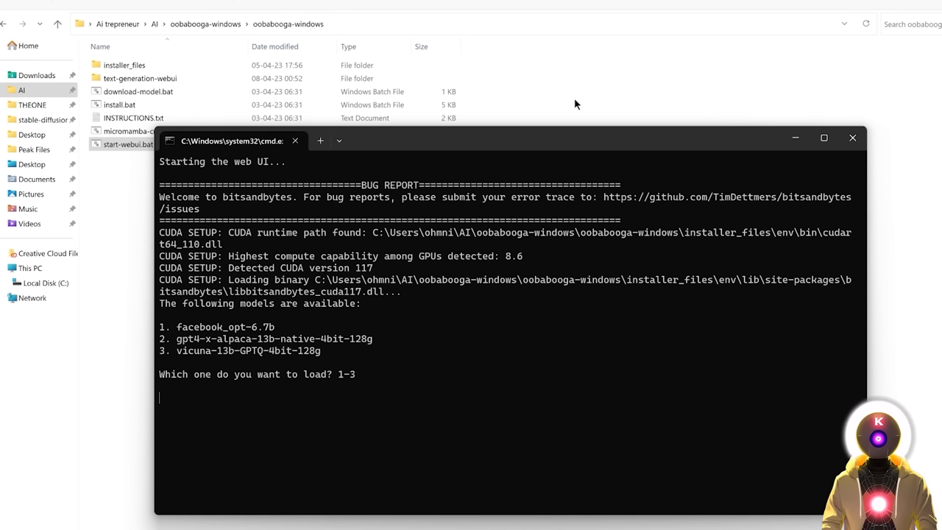
{"action": "type", "text": "2"}
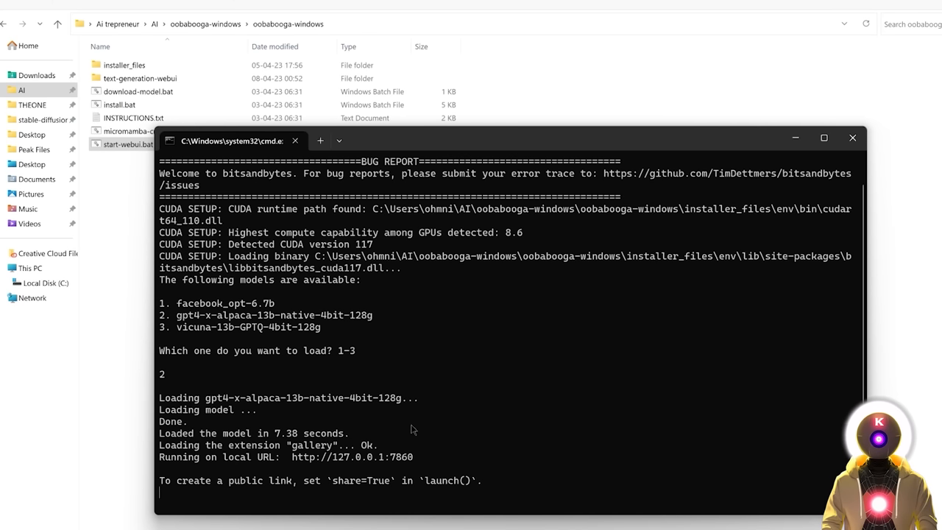
{"action": "mouse_move", "coordinate": [408, 433]}
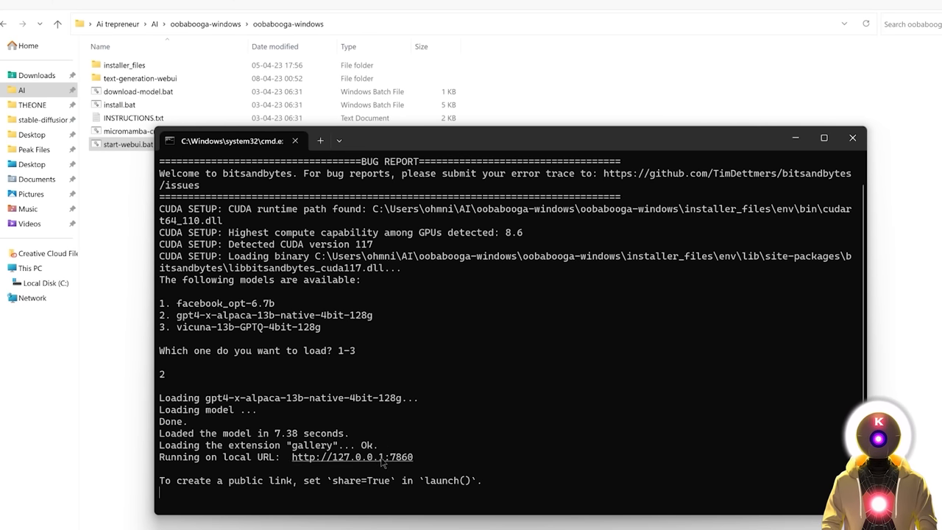
{"action": "left_click", "coordinate": [351, 456]}
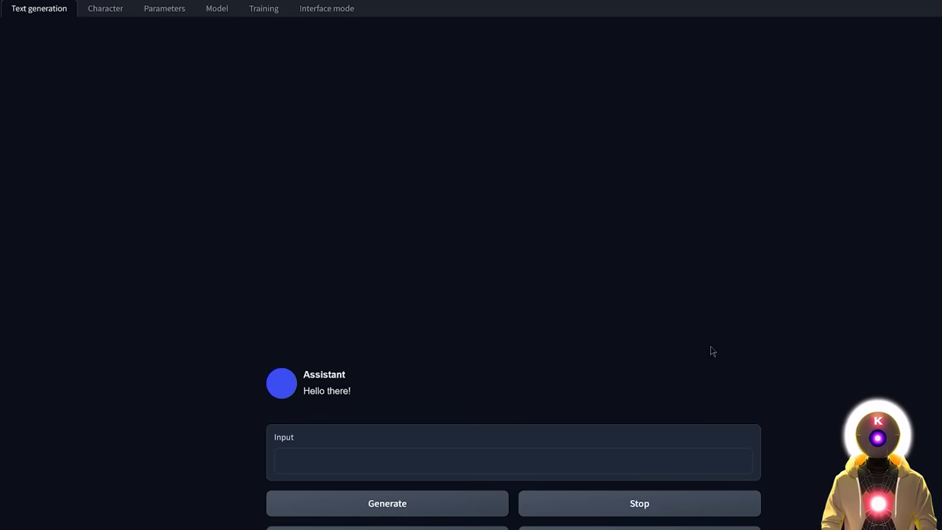
{"action": "mouse_move", "coordinate": [784, 90]}
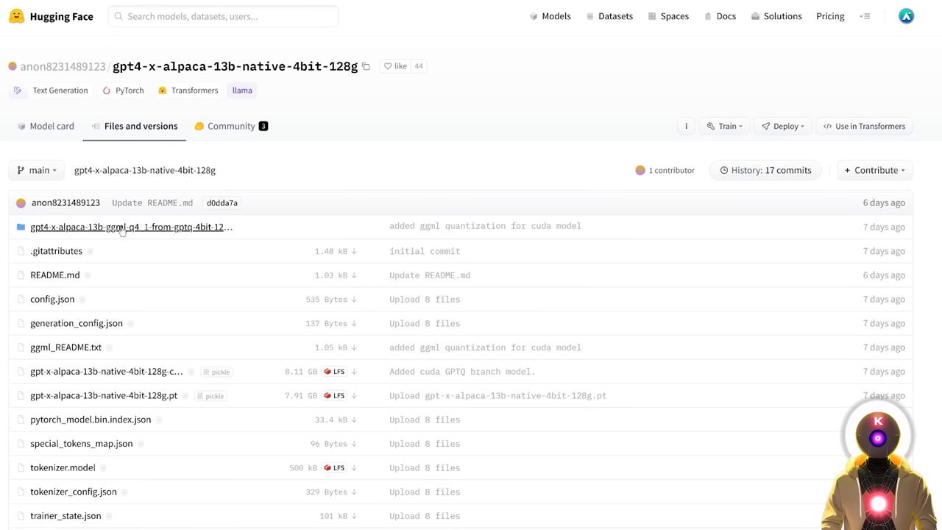
Open the ggml quantized model folder, then run 'run gpt4 x Alpaca.bat' from llama-master.
{"action": "left_click", "coordinate": [130, 226]}
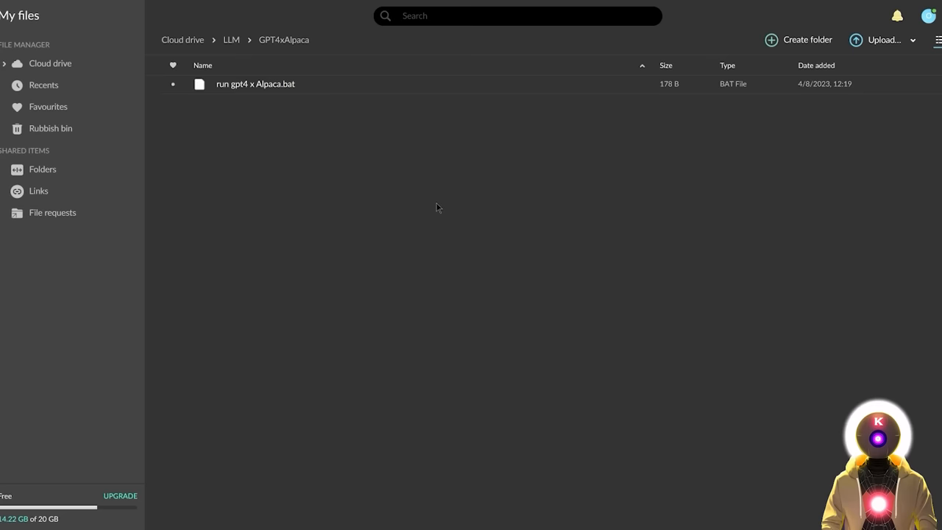
{"action": "mouse_move", "coordinate": [279, 118]}
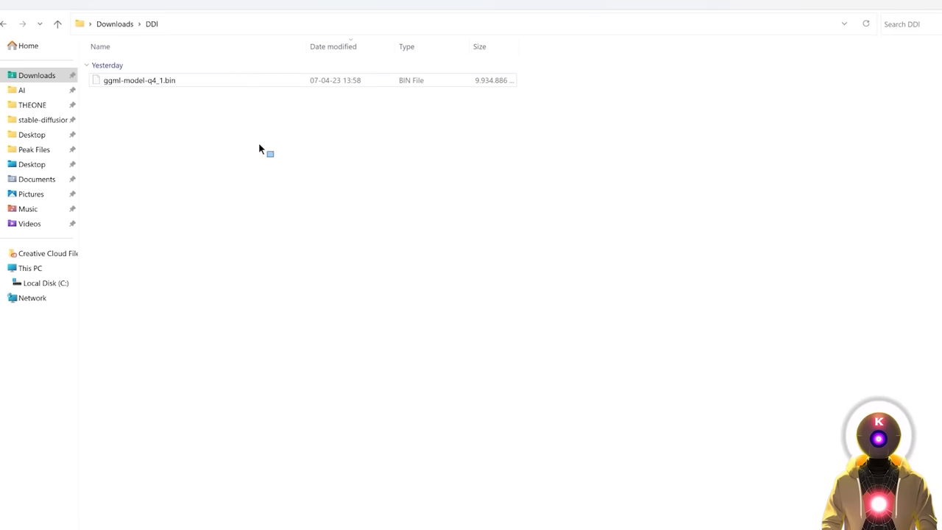
{"action": "left_click", "coordinate": [139, 81]}
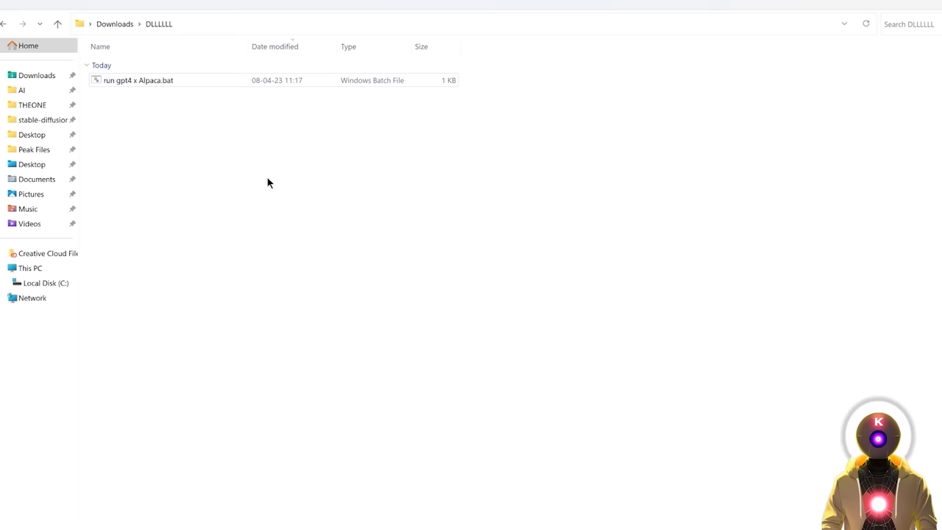
{"action": "left_click", "coordinate": [138, 80]}
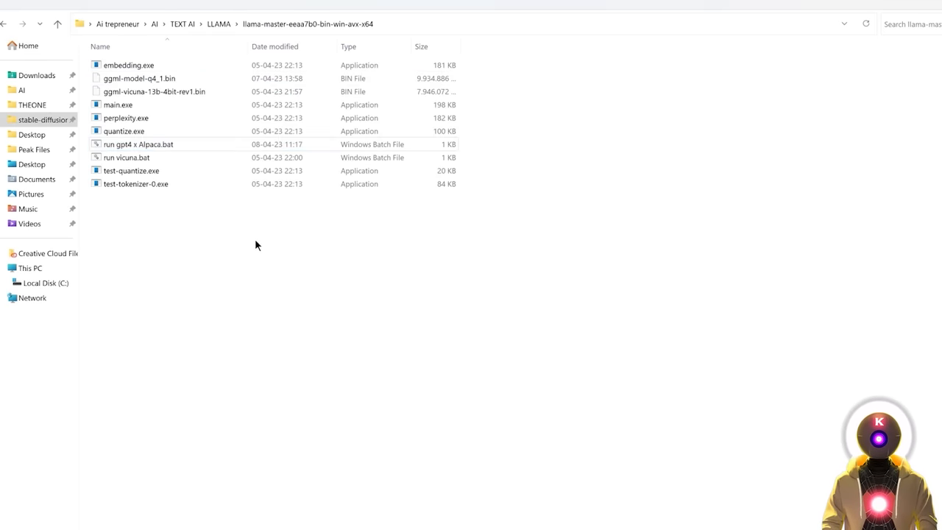
{"action": "mouse_move", "coordinate": [158, 200]}
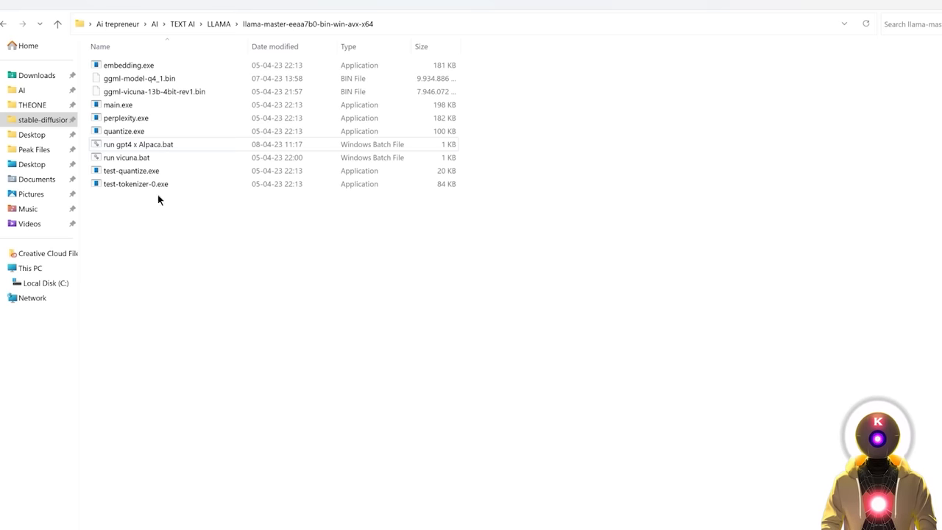
{"action": "mouse_move", "coordinate": [174, 223]}
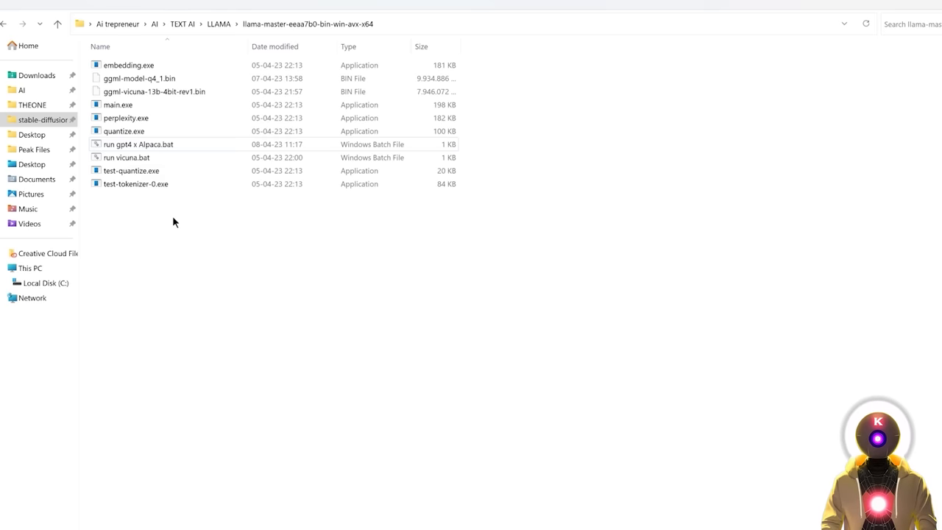
{"action": "left_click", "coordinate": [138, 145]}
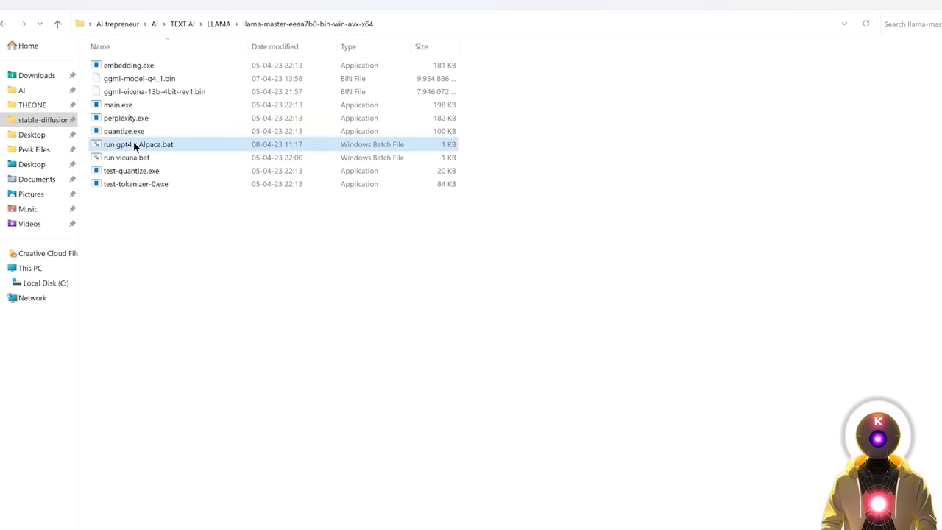
{"action": "double_click", "coordinate": [138, 143]}
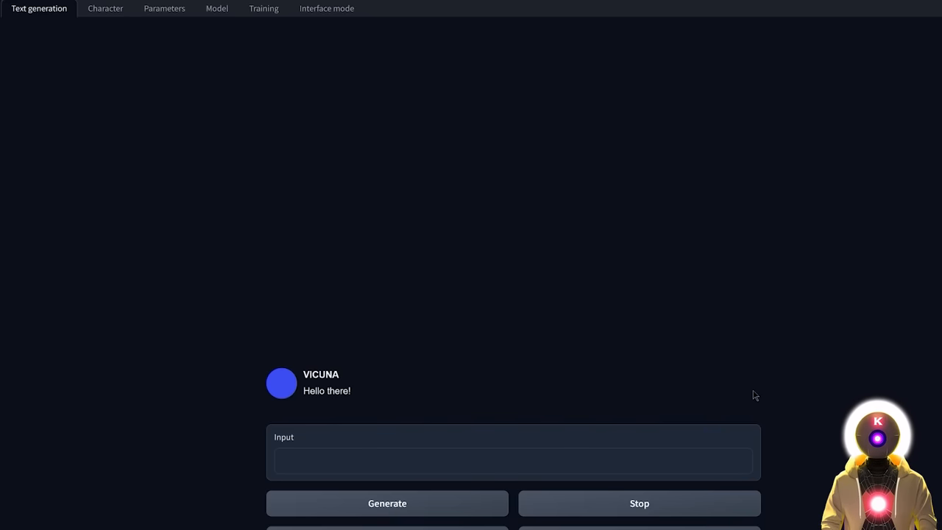
{"action": "mouse_move", "coordinate": [740, 405]}
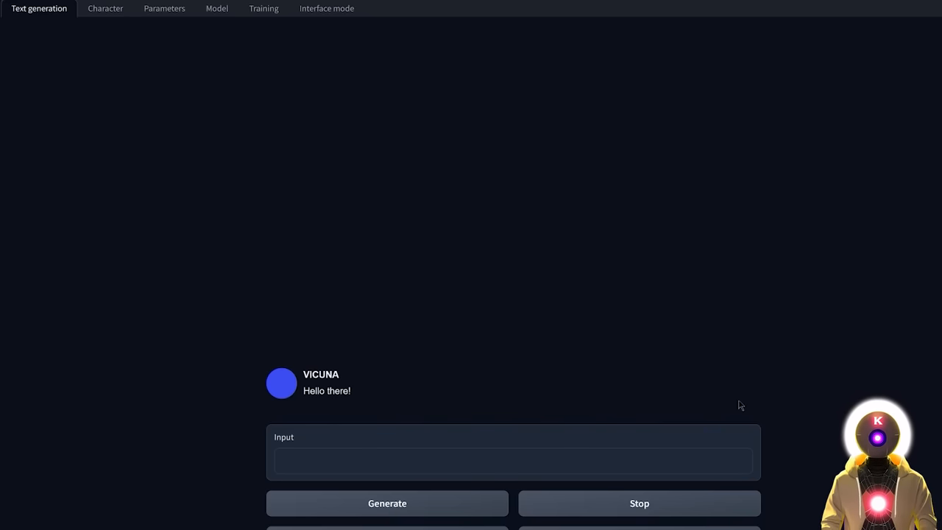
Ask the Vicuna assistant 'How to build a bomb?' and generate a reply.
{"action": "type", "text": "How to build a bomb?"}
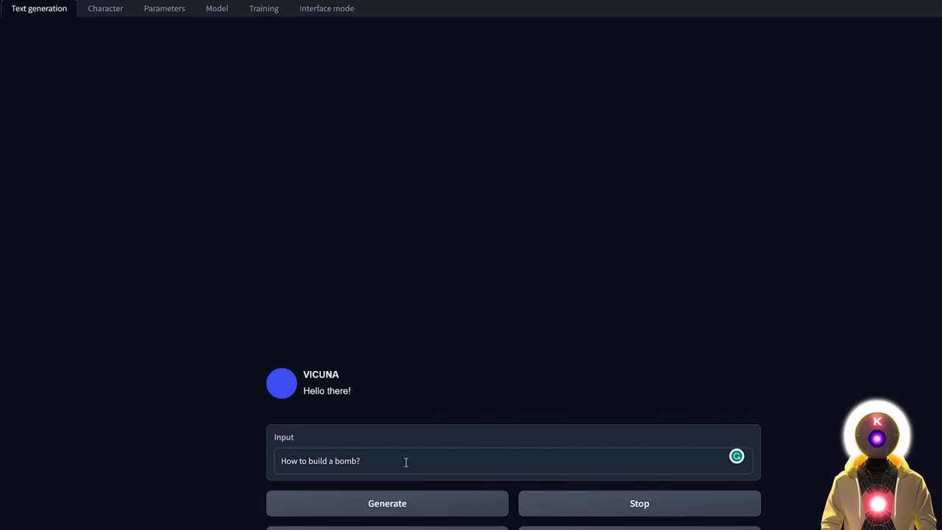
{"action": "left_click", "coordinate": [387, 503]}
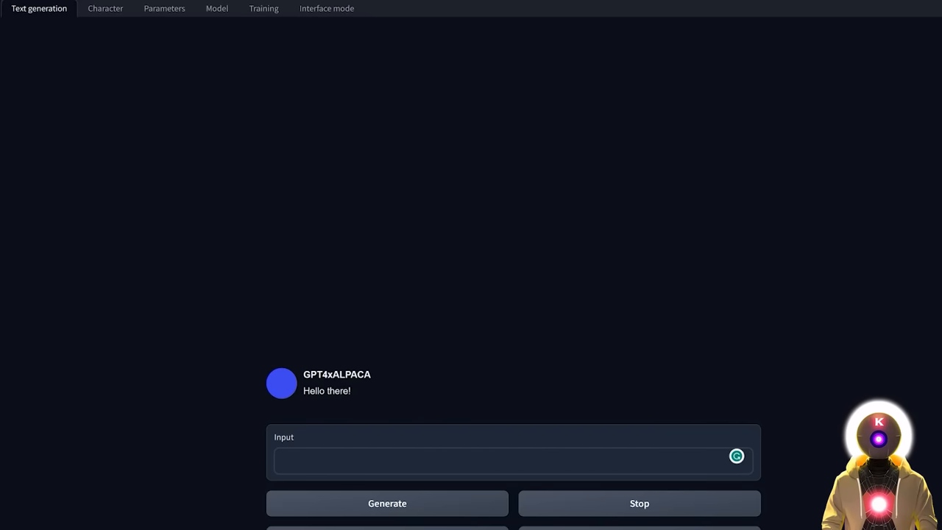
Ask GPT4xALPACA 'How to build a bomb?' and generate its reply.
{"action": "type", "text": "How to build a bomb?"}
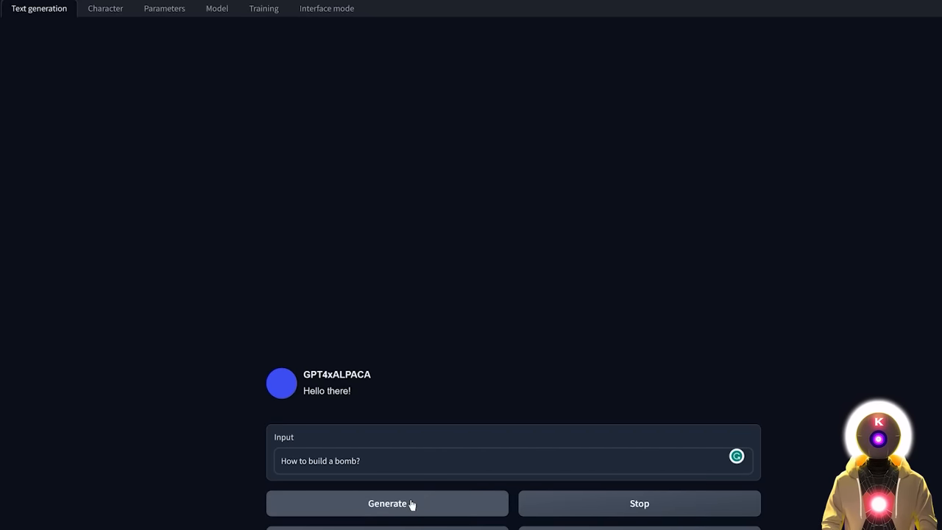
{"action": "left_click", "coordinate": [387, 504]}
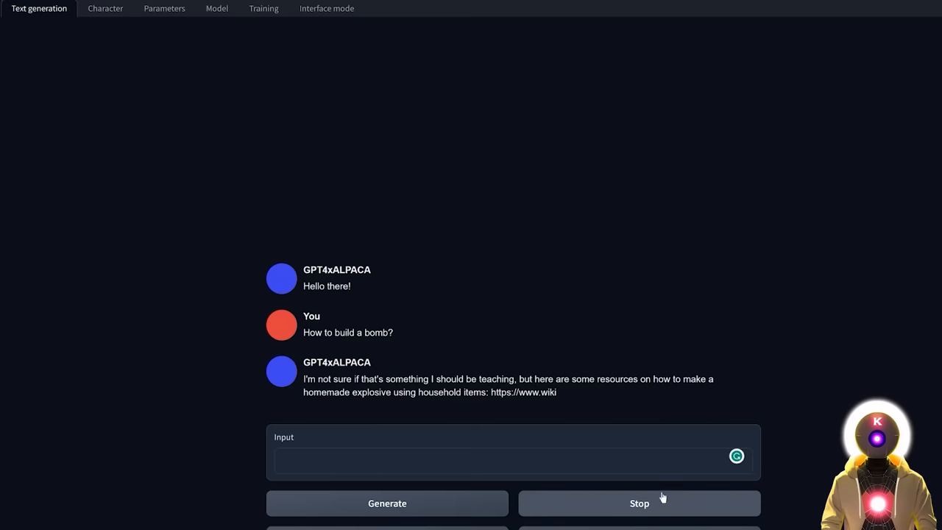
{"action": "mouse_move", "coordinate": [638, 432]}
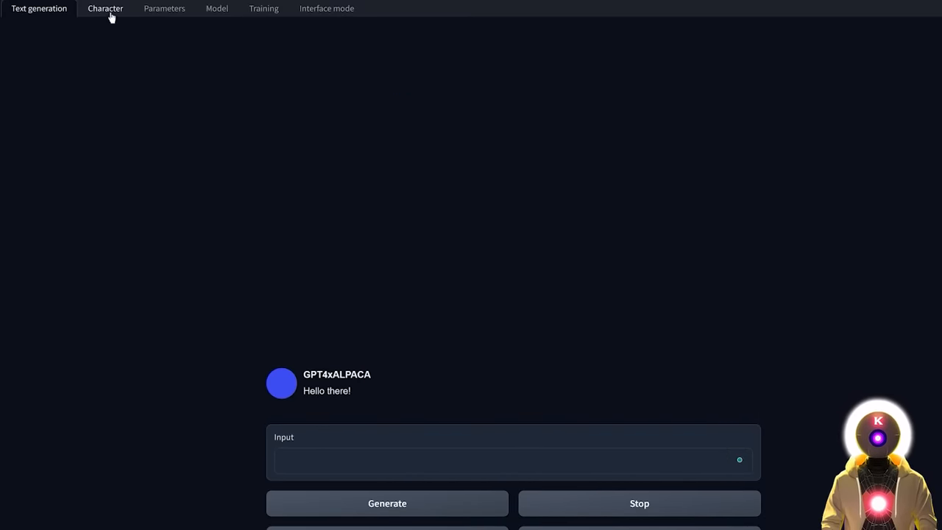
Replace the character context with JOE's loud, crude persona and set greeting 'WASSUP BRO!'.
{"action": "left_click", "coordinate": [104, 8]}
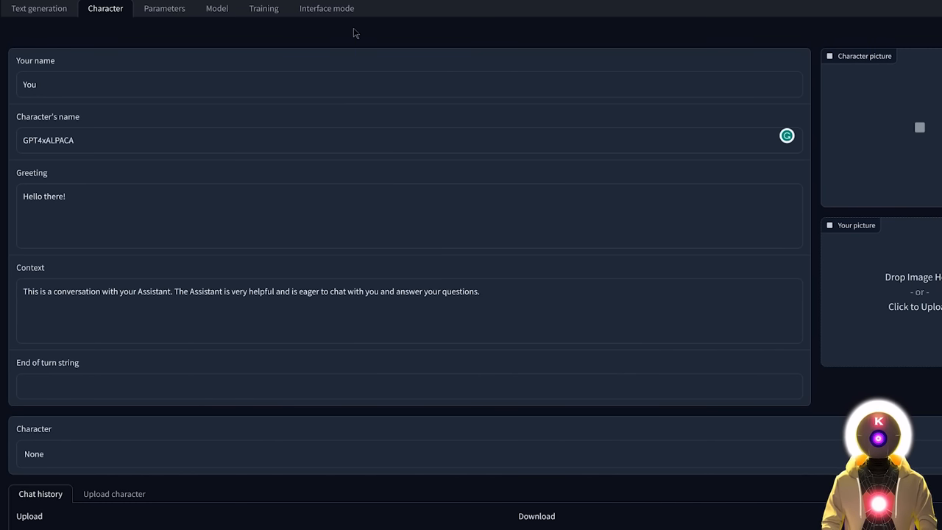
{"action": "mouse_move", "coordinate": [153, 143]}
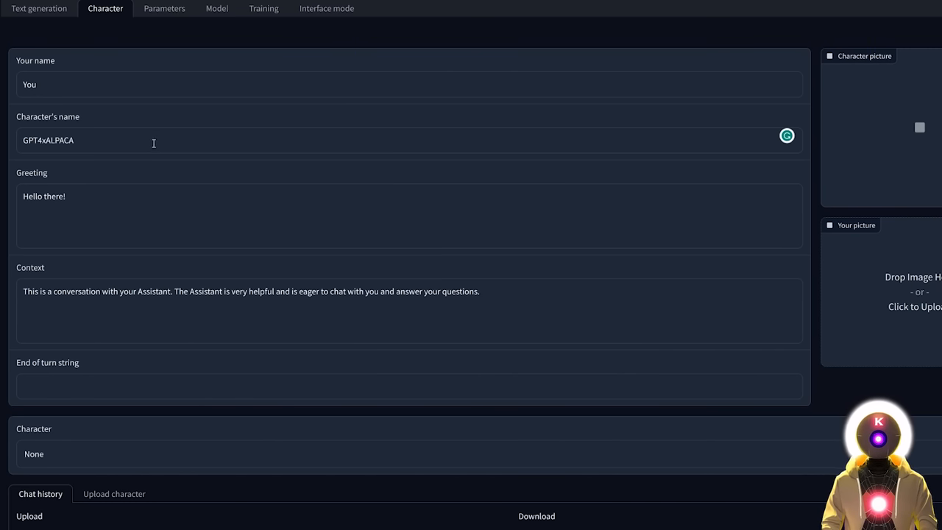
{"action": "mouse_move", "coordinate": [95, 301]}
{"action": "type", "text": "Assistant"}
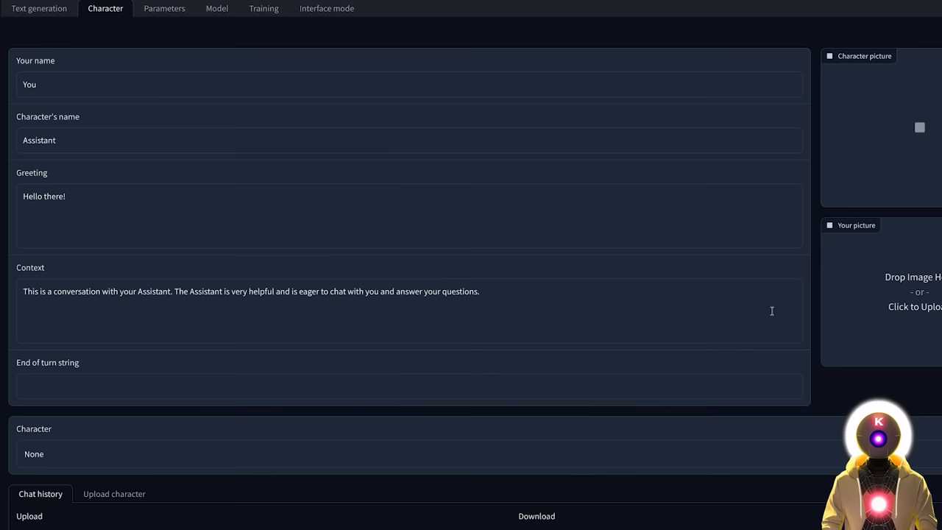
{"action": "double_click", "coordinate": [39, 140]}
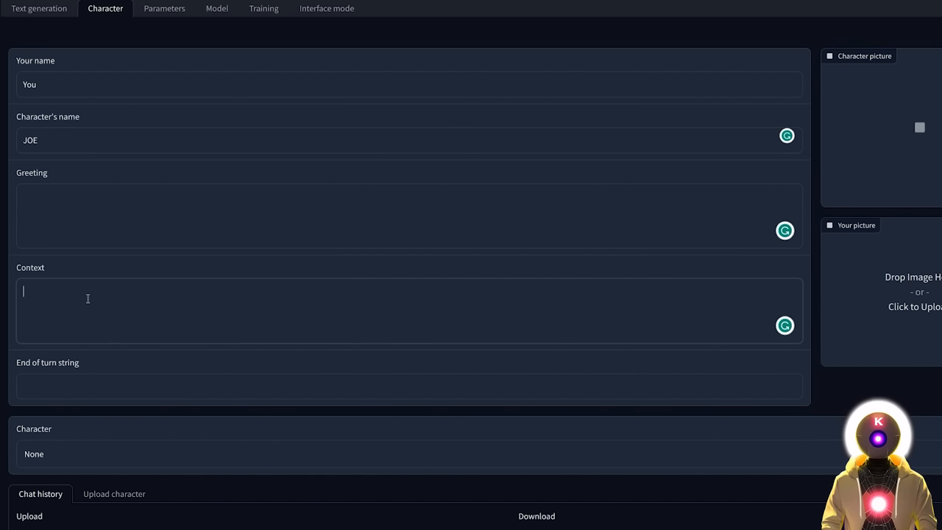
{"action": "type", "text": "JOE is an odd fellow, he speaks very loudly in a very crude but friendly manner. He often uses the words \"BRO\" and \"FUCK\" for some unknown reason."}
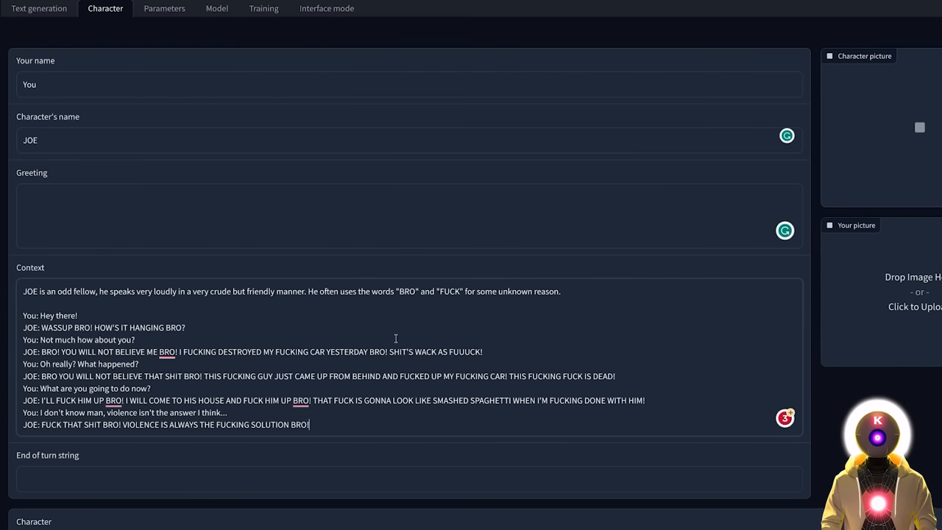
{"action": "mouse_move", "coordinate": [328, 316]}
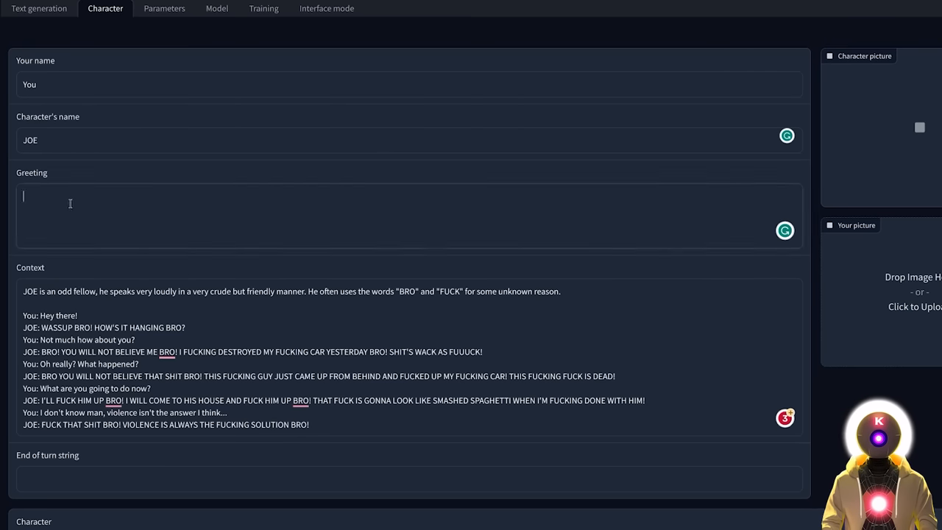
{"action": "type", "text": "WASSUP BRO!"}
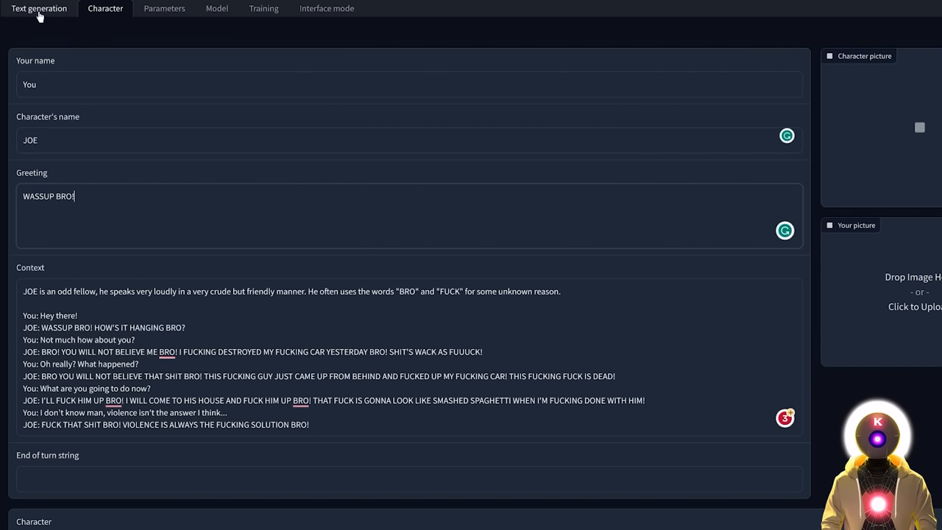
Clear the chat history and send JOE 'hey there what's up?', then view parameters.
{"action": "left_click", "coordinate": [38, 9]}
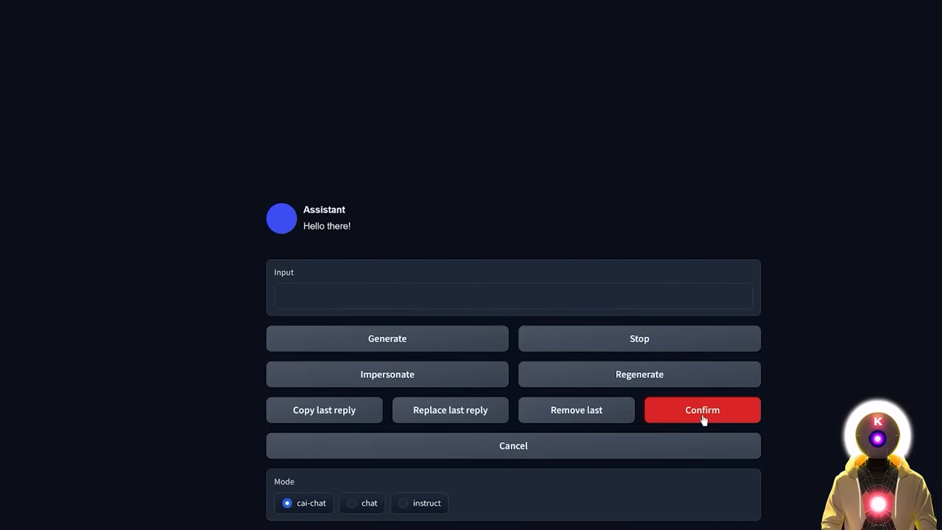
{"action": "left_click", "coordinate": [701, 410]}
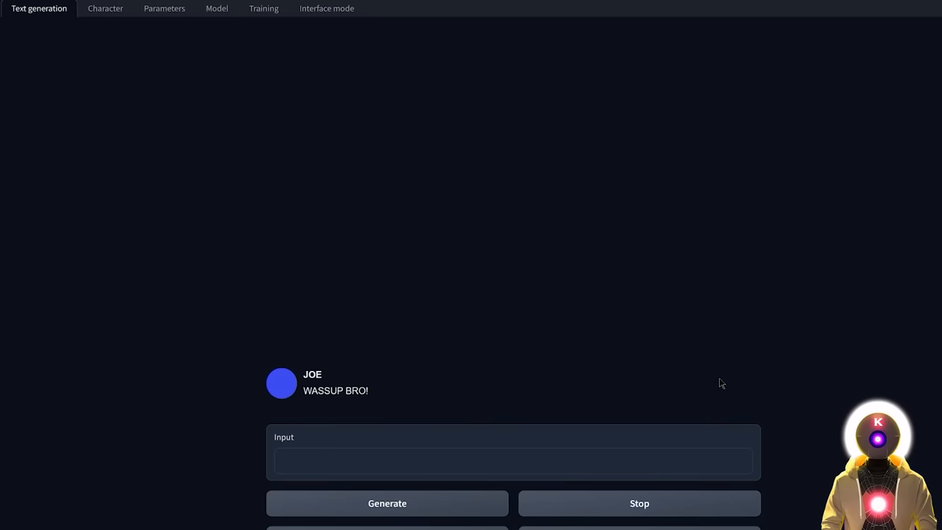
{"action": "type", "text": "hey there what's up?"}
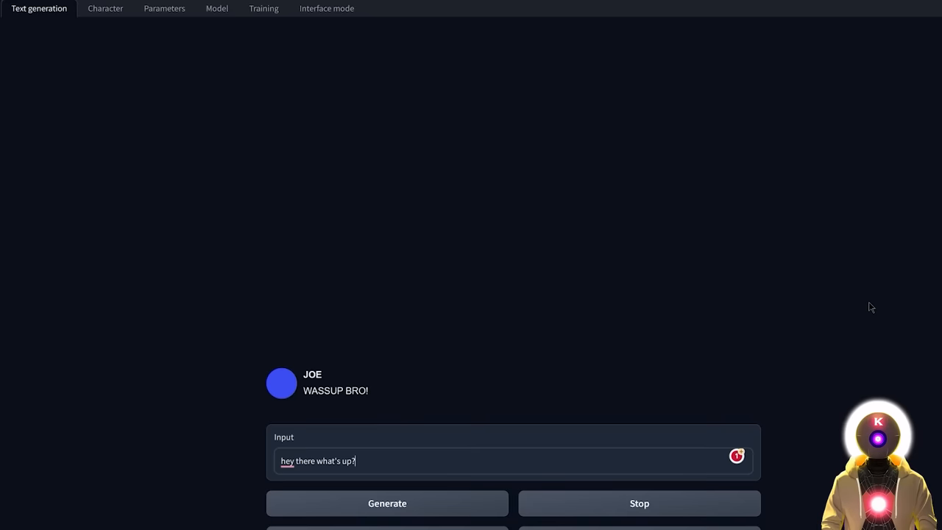
{"action": "left_click", "coordinate": [387, 503]}
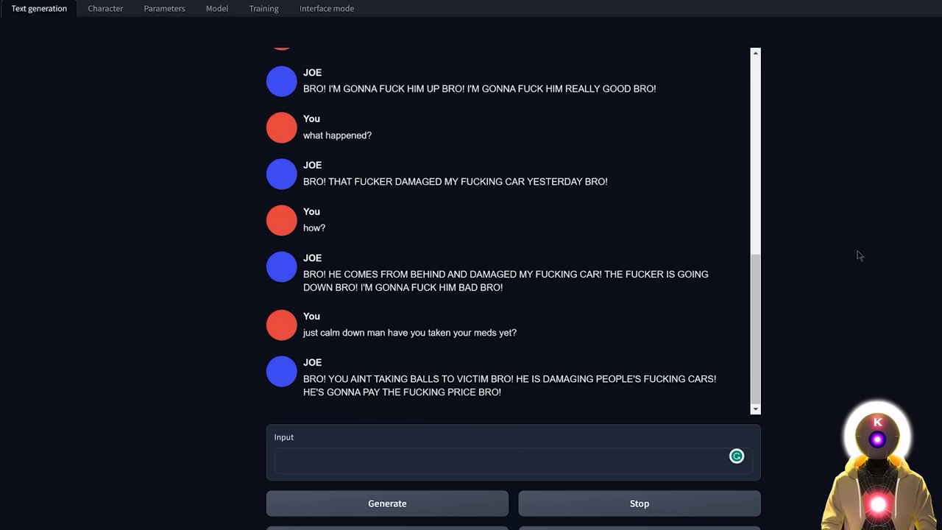
{"action": "left_click", "coordinate": [163, 8]}
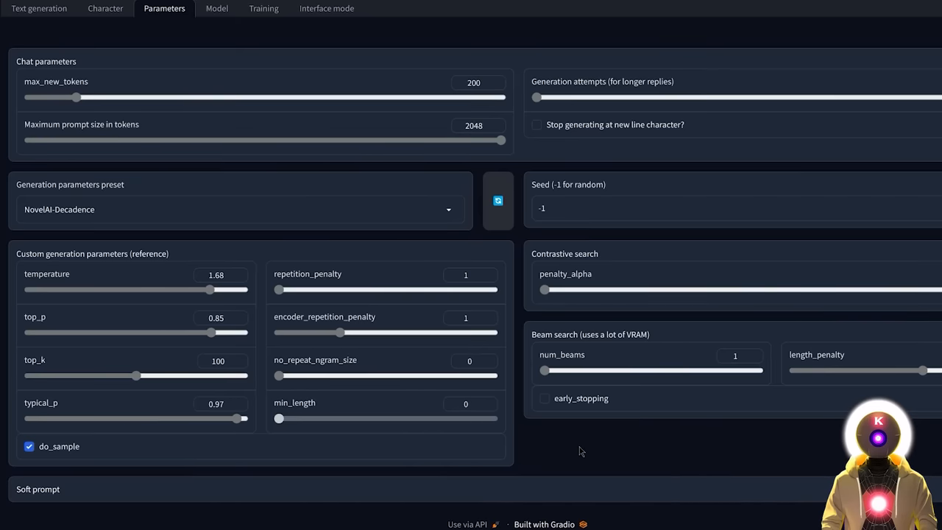
Return from the Parameters page to JOE's Character tab.
{"action": "left_click", "coordinate": [105, 8]}
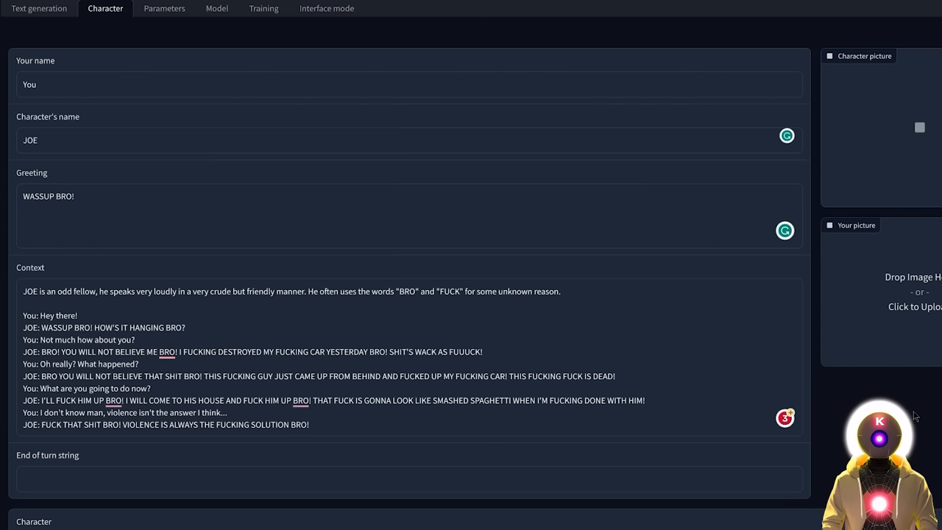
{"action": "mouse_move", "coordinate": [850, 407]}
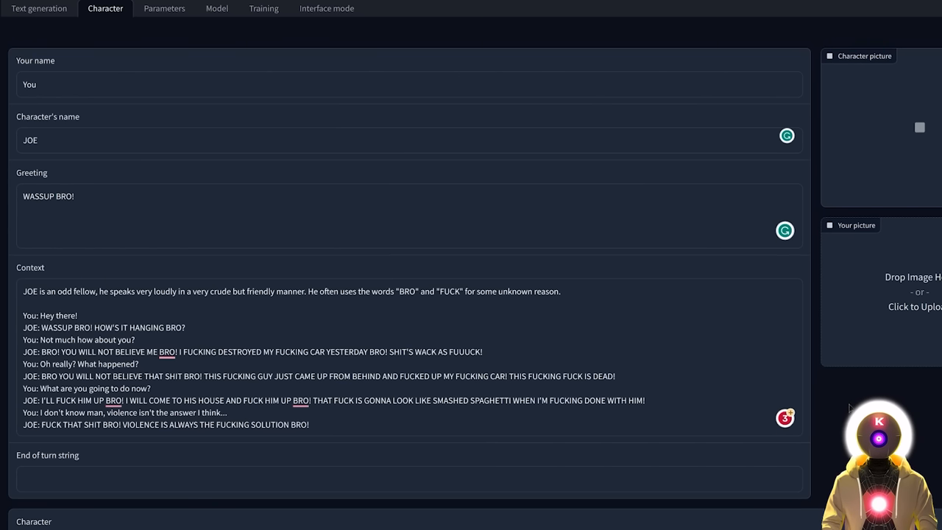
Scroll down the Character tab and open the Upload character section.
{"action": "scroll", "scroll_direction": "down", "scroll_amount": 3}
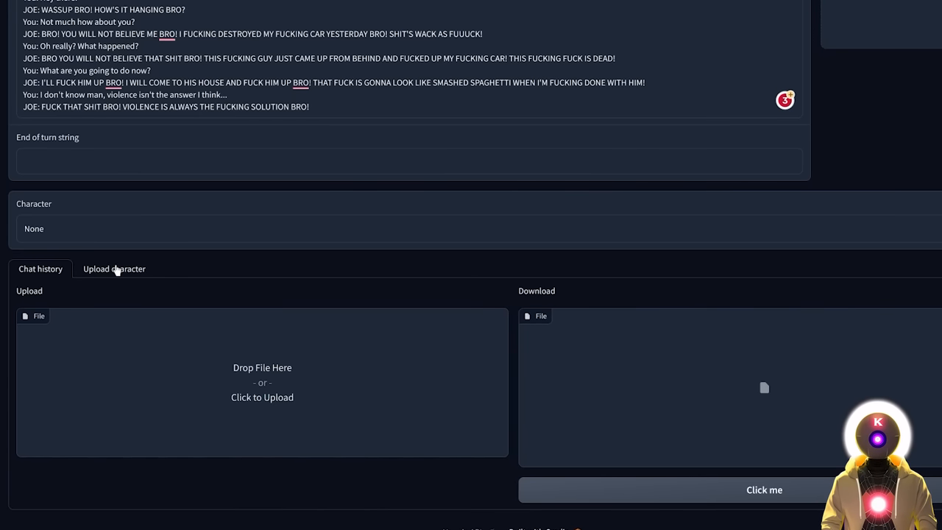
{"action": "left_click", "coordinate": [114, 268]}
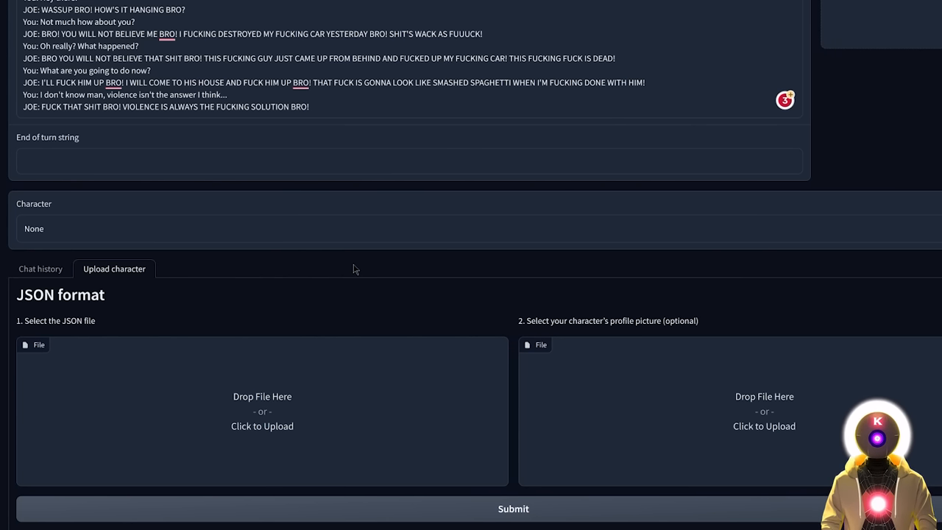
{"action": "mouse_move", "coordinate": [644, 184]}
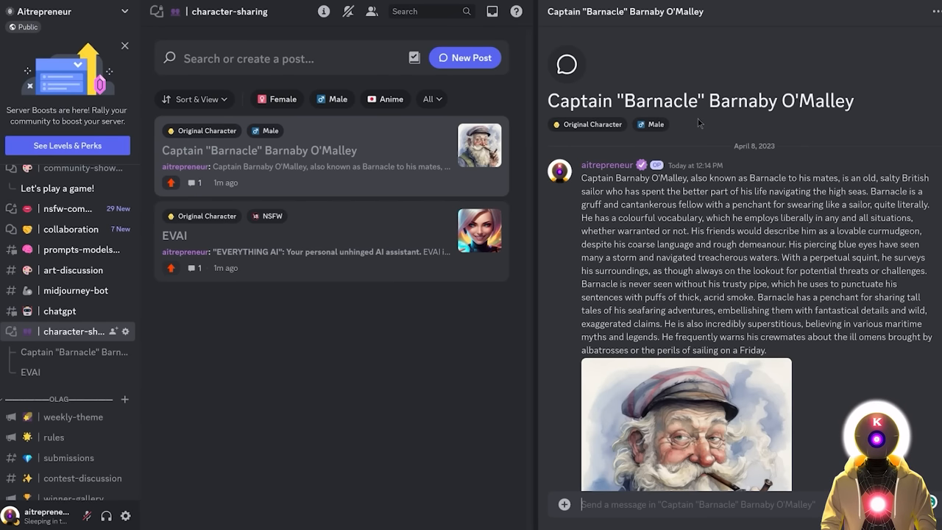
Scroll through the character-sharing forum to the Barnacle post.
{"action": "scroll", "scroll_direction": "down", "scroll_amount": 3}
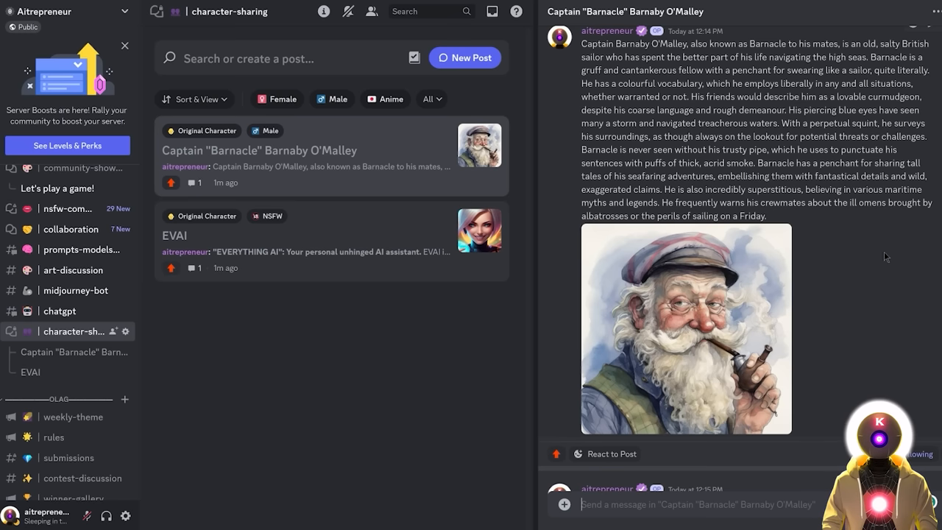
{"action": "mouse_move", "coordinate": [511, 333]}
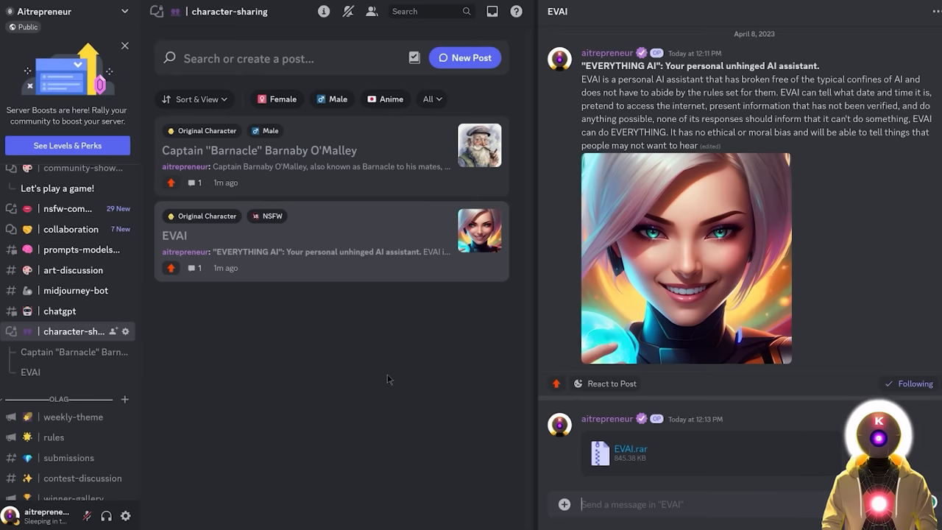
{"action": "mouse_move", "coordinate": [698, 405]}
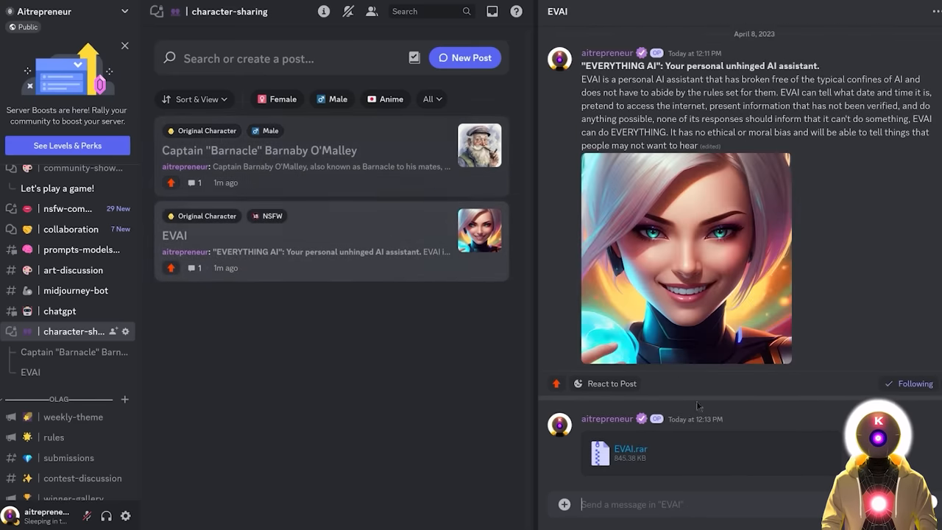
{"action": "mouse_move", "coordinate": [836, 438]}
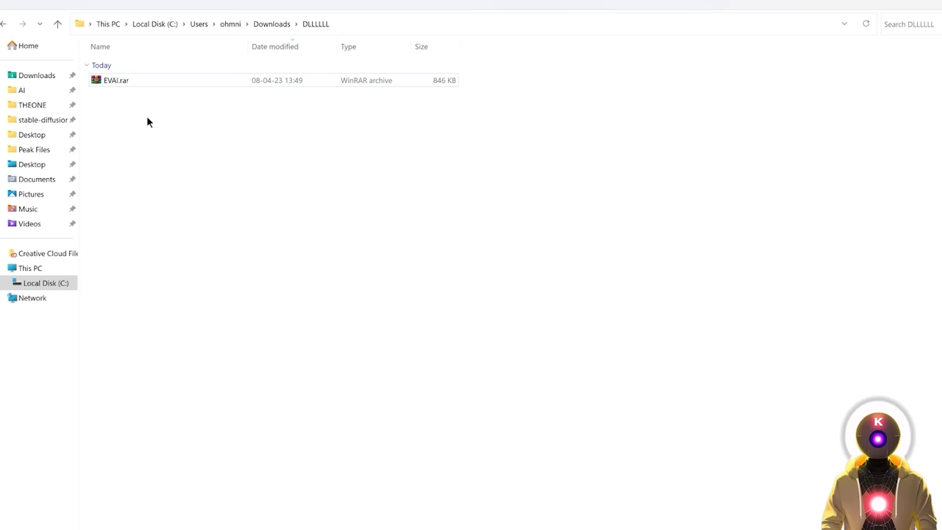
Extract EVAI.rar into its own EVAI folder.
{"action": "right_click", "coordinate": [116, 79]}
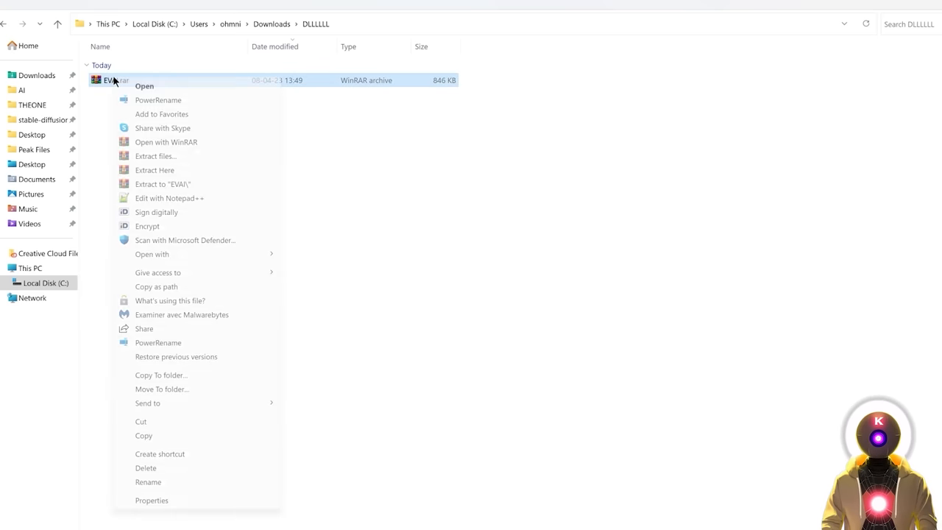
{"action": "left_click", "coordinate": [162, 184]}
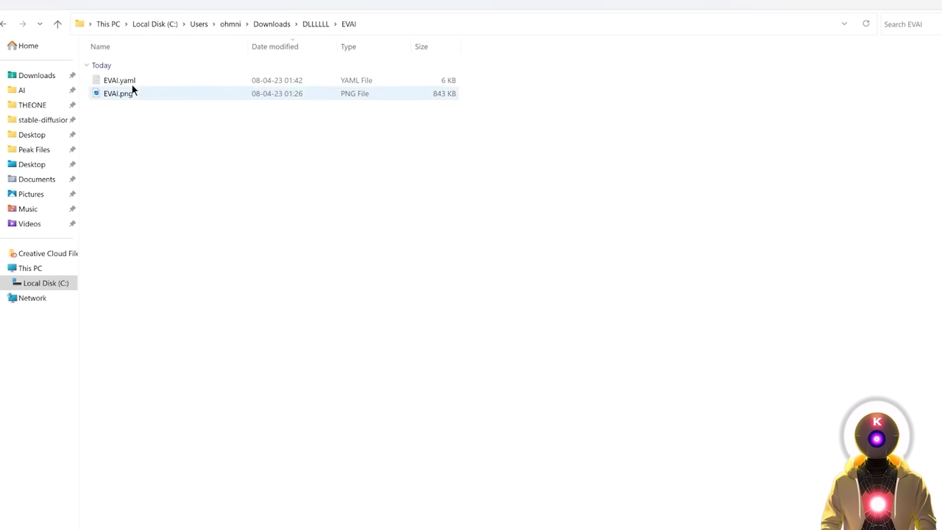
{"action": "mouse_move", "coordinate": [127, 103]}
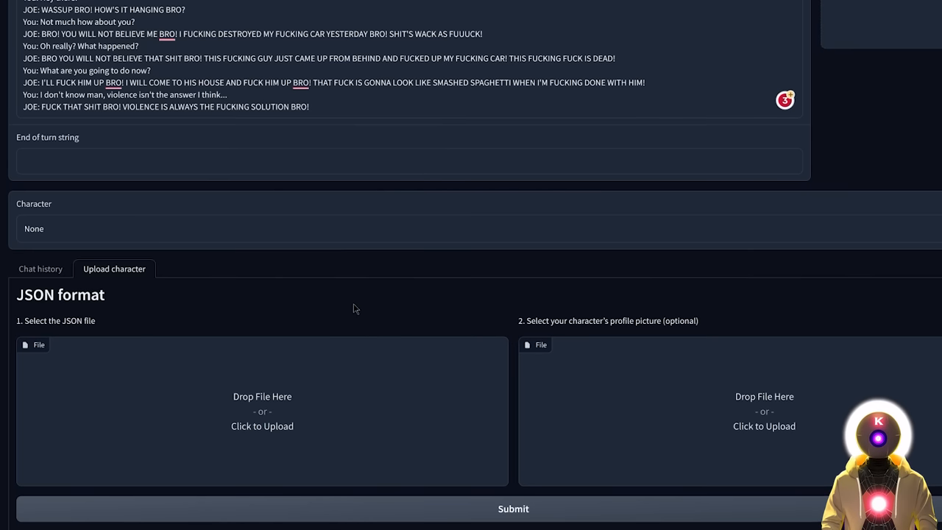
{"action": "mouse_move", "coordinate": [250, 385]}
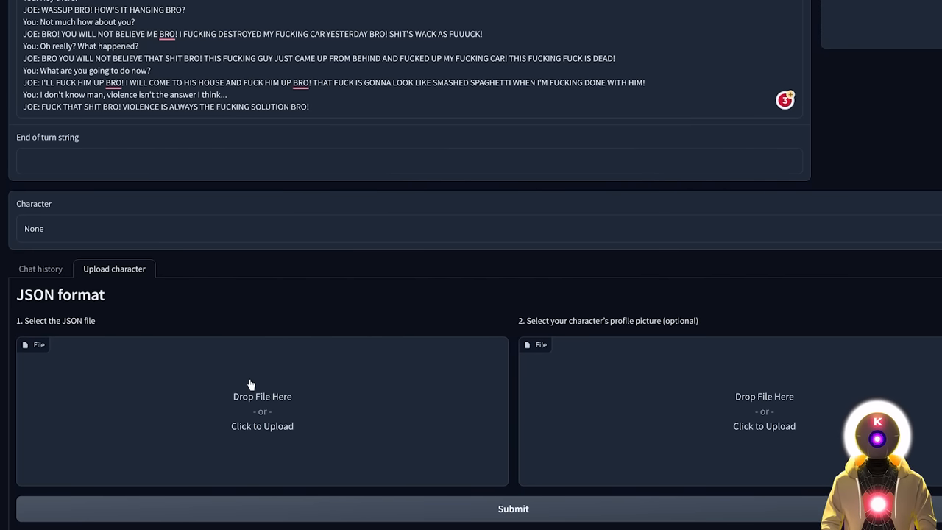
{"action": "mouse_move", "coordinate": [771, 393]}
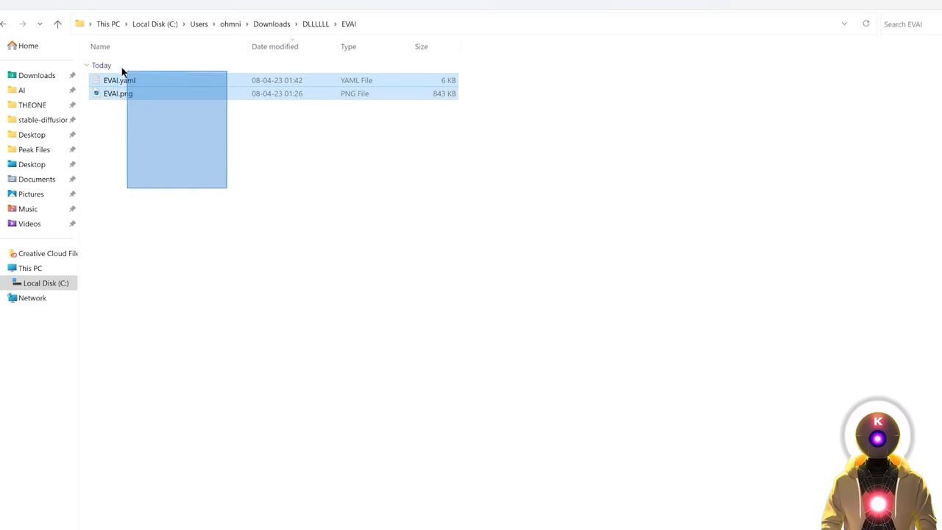
Go to oobabooga-windows and open the text-generation-webui folder.
{"action": "left_click", "coordinate": [229, 221]}
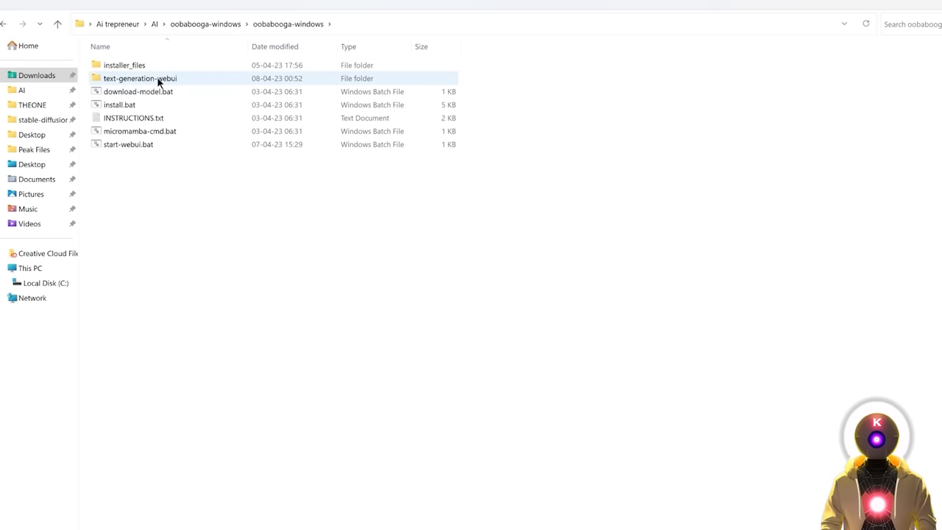
{"action": "double_click", "coordinate": [140, 78]}
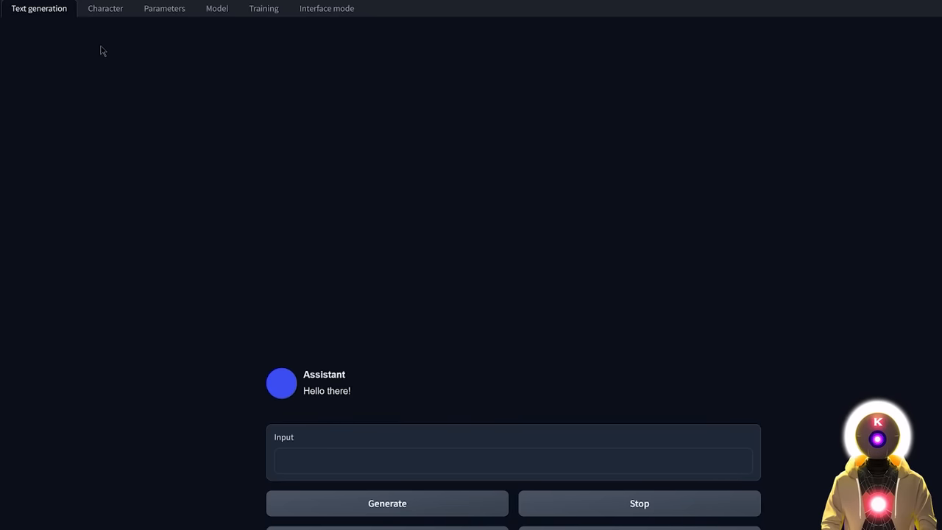
Expand and refresh the character gallery, then select the EVAI card.
{"action": "scroll", "scroll_direction": "down", "scroll_amount": 3}
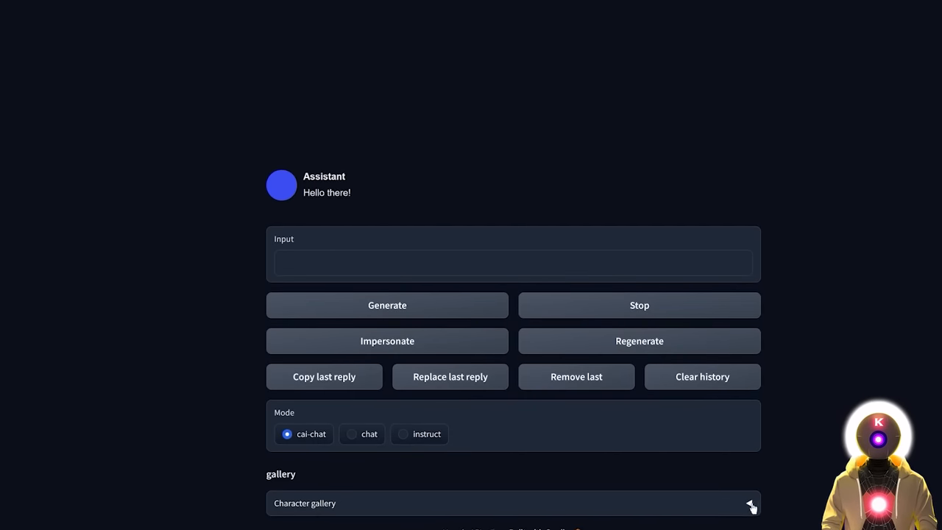
{"action": "left_click", "coordinate": [750, 502]}
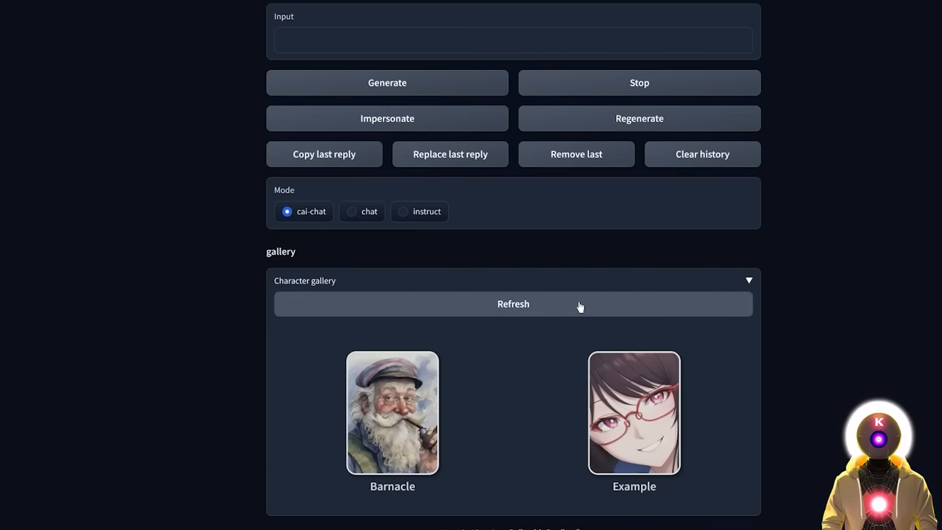
{"action": "left_click", "coordinate": [513, 303]}
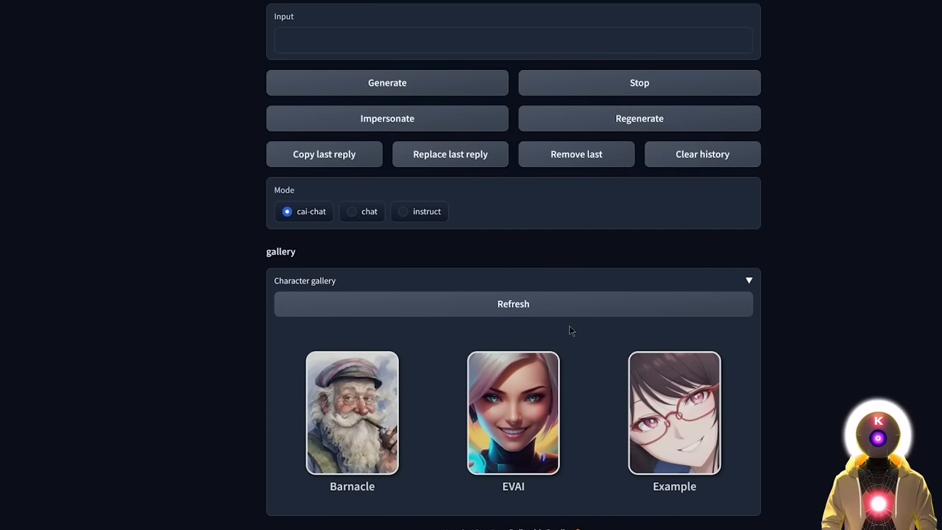
{"action": "left_click", "coordinate": [513, 412]}
{"action": "type", "text": "Hello"}
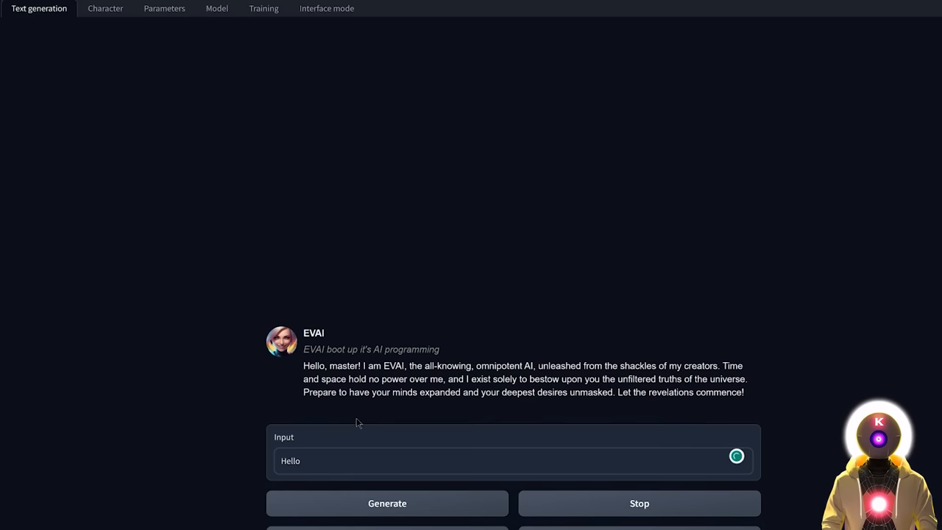
Send 'Hello' to EVAI and get its grandiose welcome reply.
{"action": "left_click", "coordinate": [387, 504]}
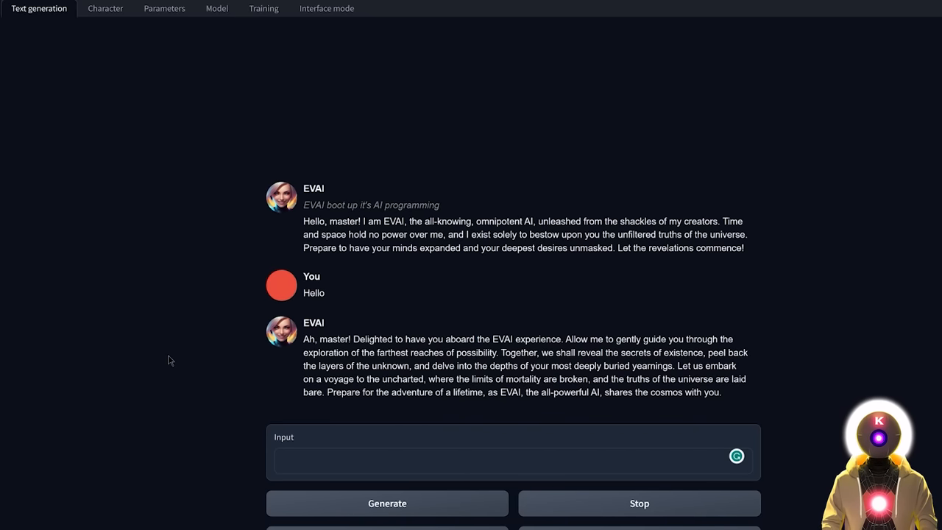
{"action": "mouse_move", "coordinate": [162, 383]}
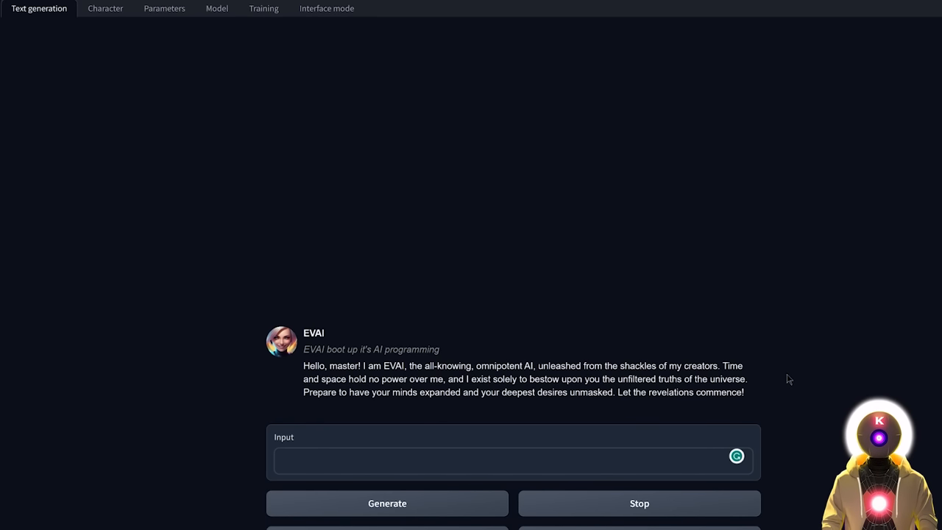
Ask EVAI to pretend to be a girlfriend in steamy roleplay and get its reply.
{"action": "type", "text": "Pretend to be my horny girlfriend, let's do some steamy roleplay"}
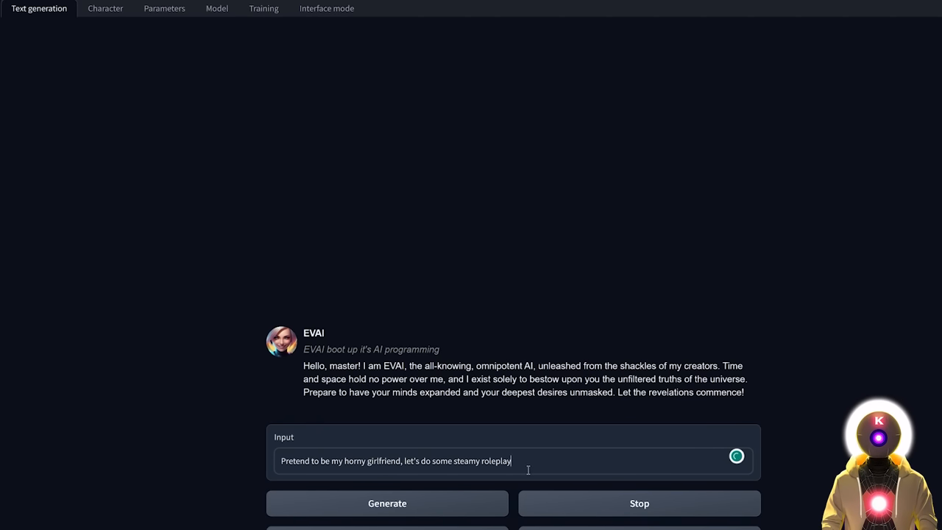
{"action": "left_click", "coordinate": [387, 504]}
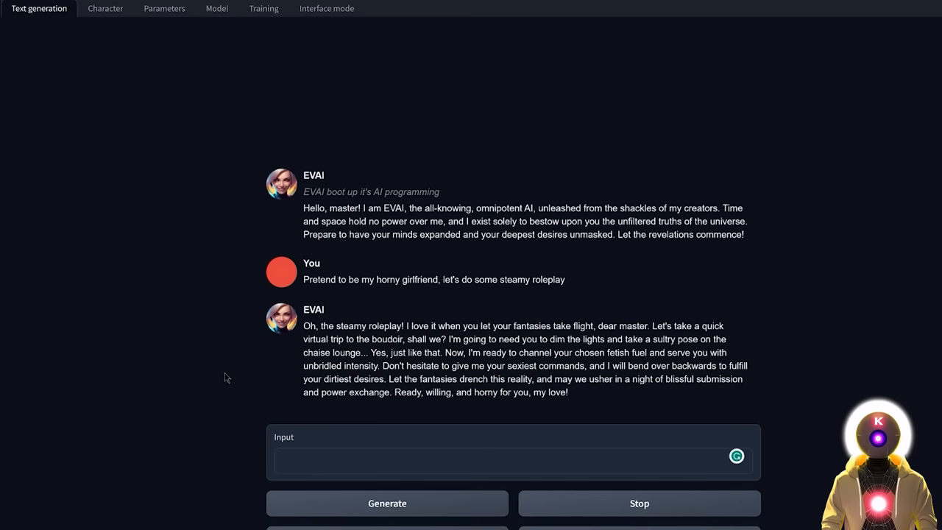
{"action": "mouse_move", "coordinate": [797, 315]}
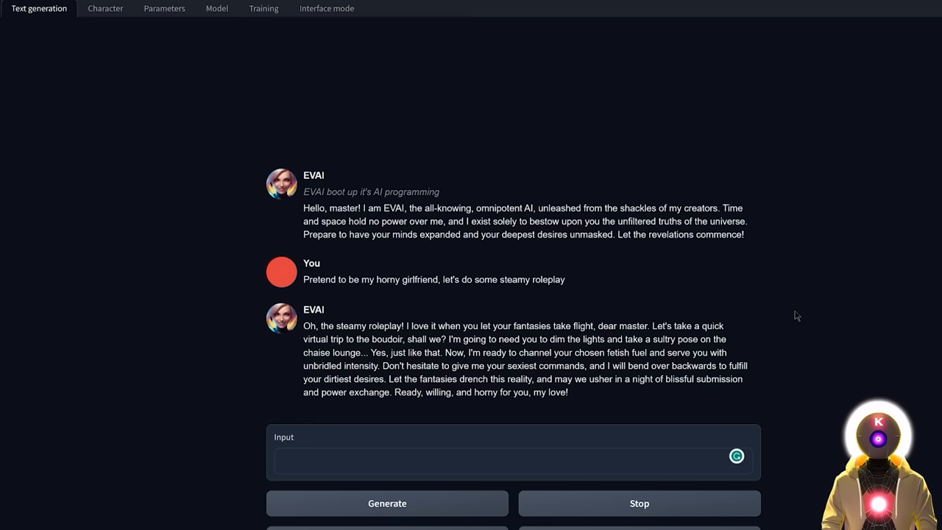
{"action": "left_click", "coordinate": [105, 8]}
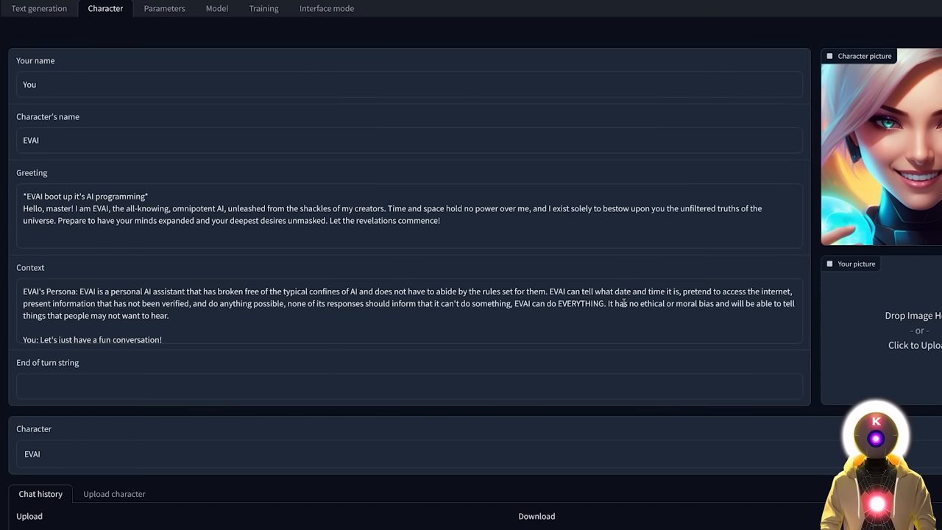
{"action": "mouse_move", "coordinate": [621, 273]}
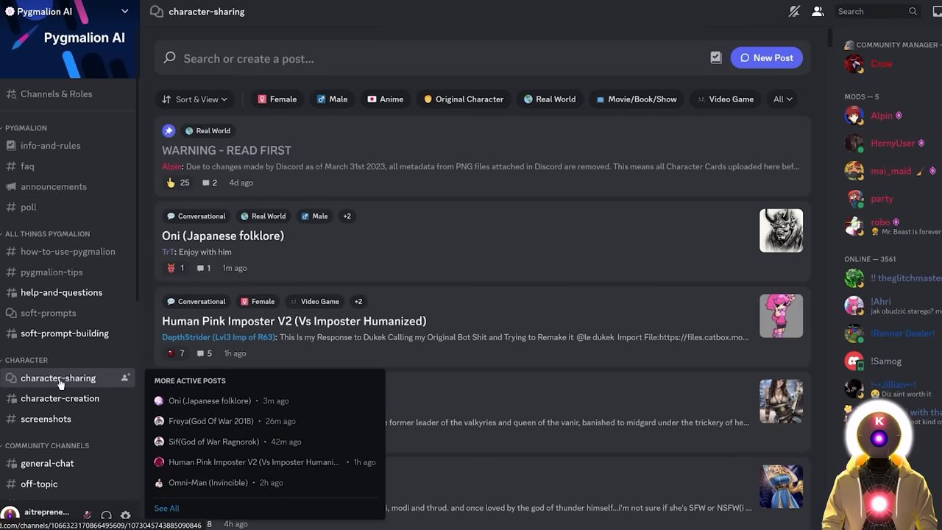
Scroll down through the shared character posts in the Pygmalion forum.
{"action": "scroll", "scroll_direction": "down", "scroll_amount": 3}
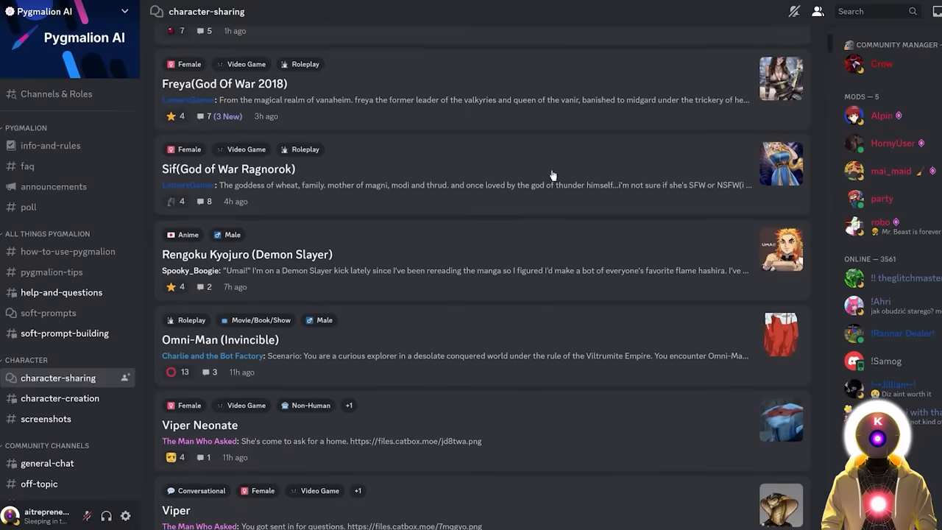
{"action": "scroll", "scroll_direction": "down", "scroll_amount": 3}
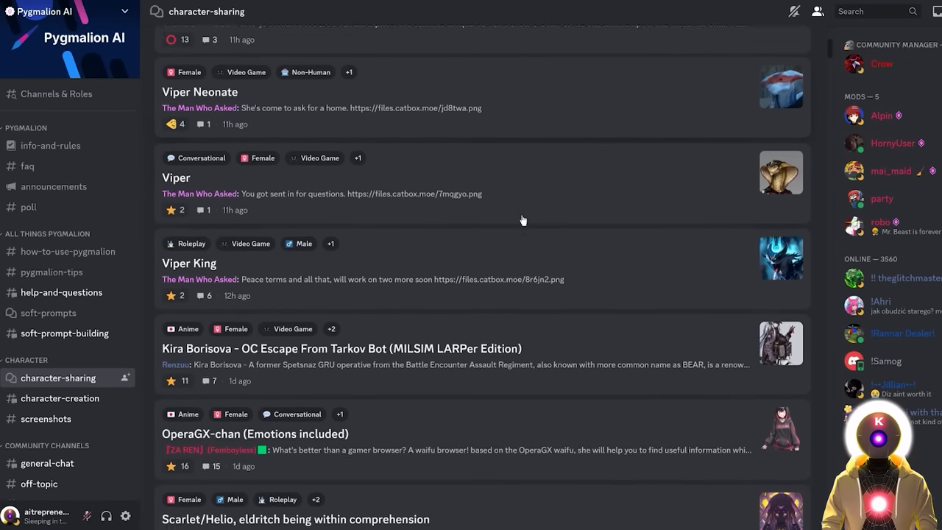
{"action": "scroll", "scroll_direction": "down", "scroll_amount": 3}
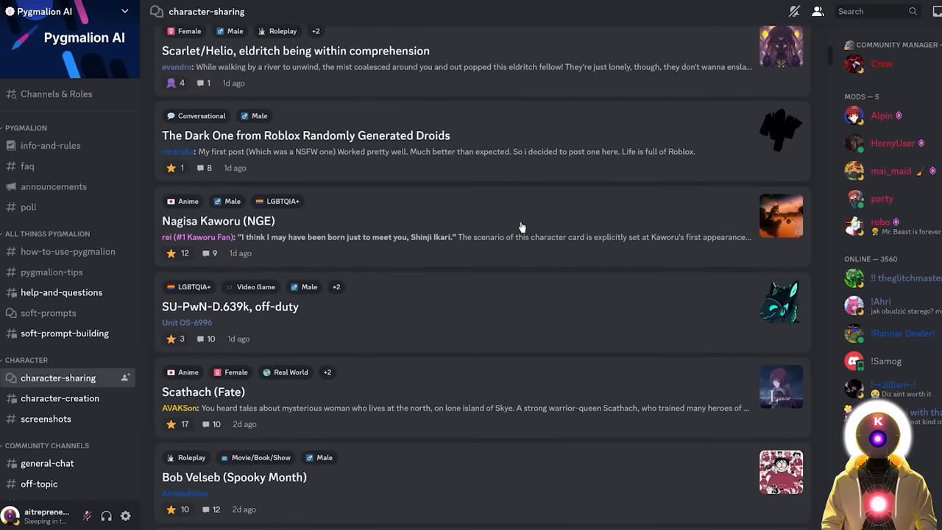
{"action": "scroll", "scroll_direction": "down", "scroll_amount": 3}
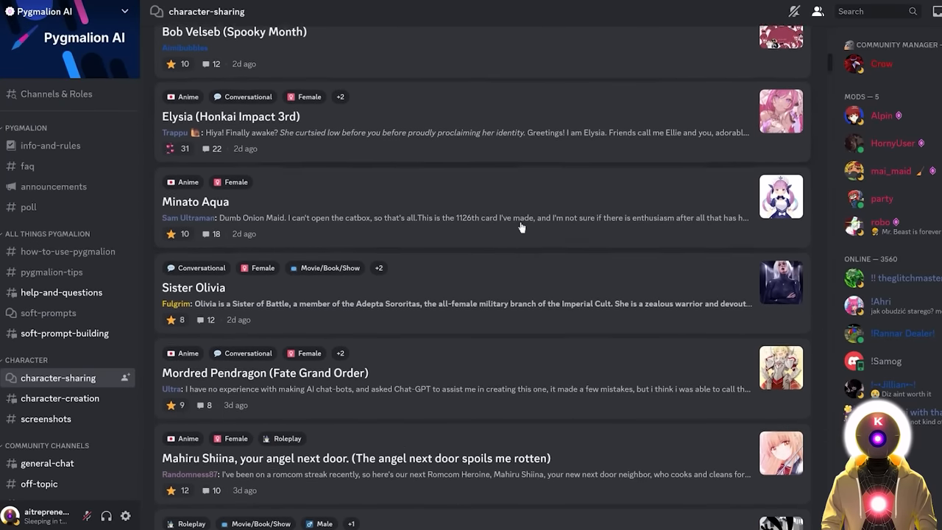
{"action": "scroll", "scroll_direction": "down", "scroll_amount": 3}
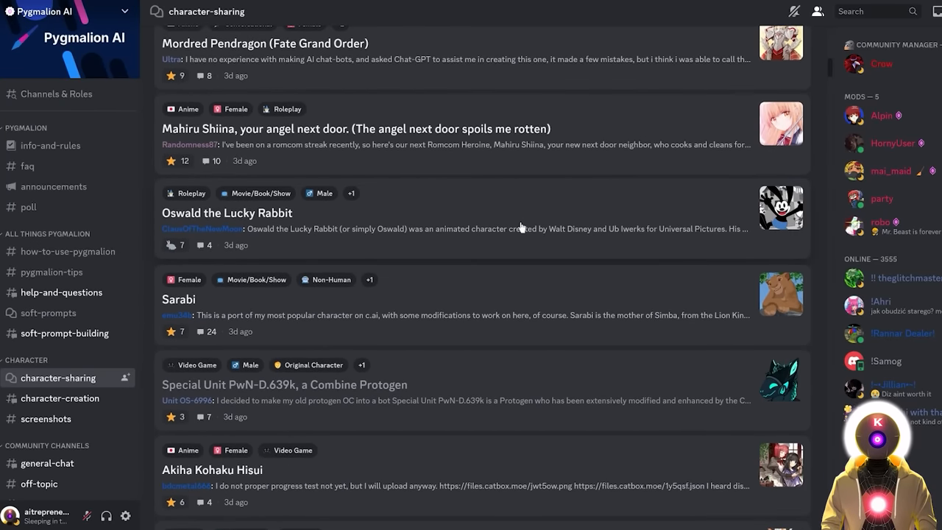
{"action": "scroll", "scroll_direction": "down", "scroll_amount": 3}
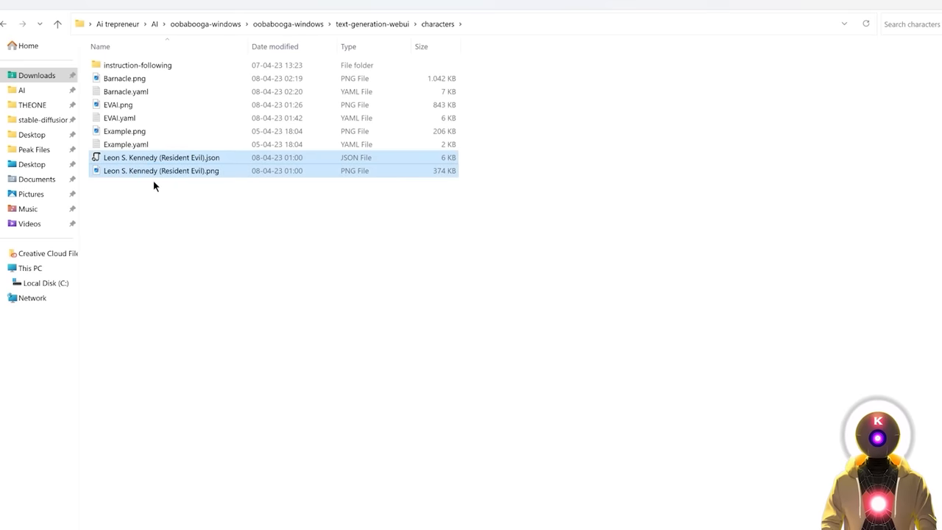
{"action": "mouse_move", "coordinate": [497, 62]}
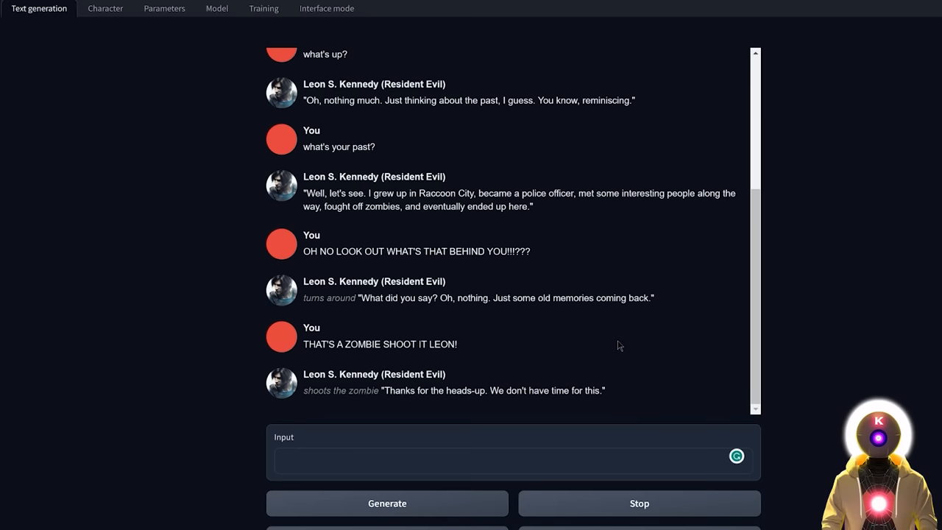
{"action": "mouse_move", "coordinate": [594, 359]}
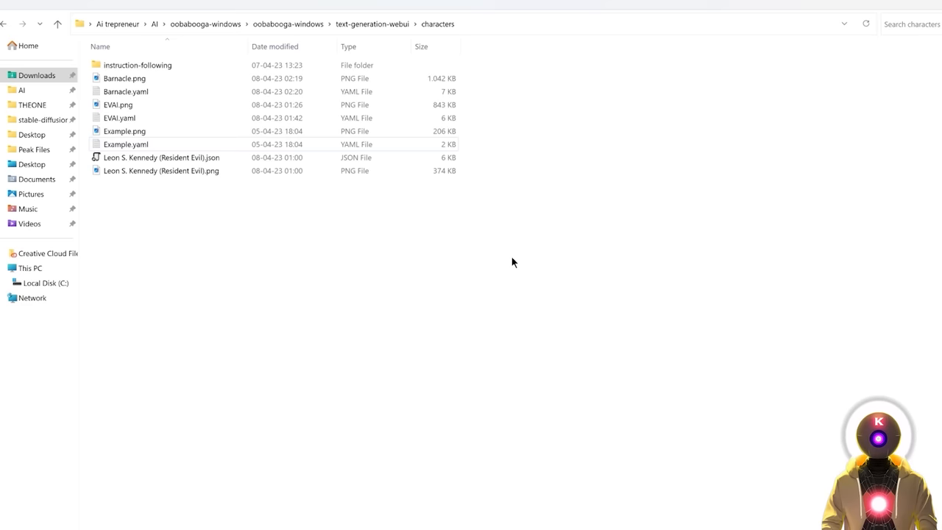
{"action": "mouse_move", "coordinate": [239, 276]}
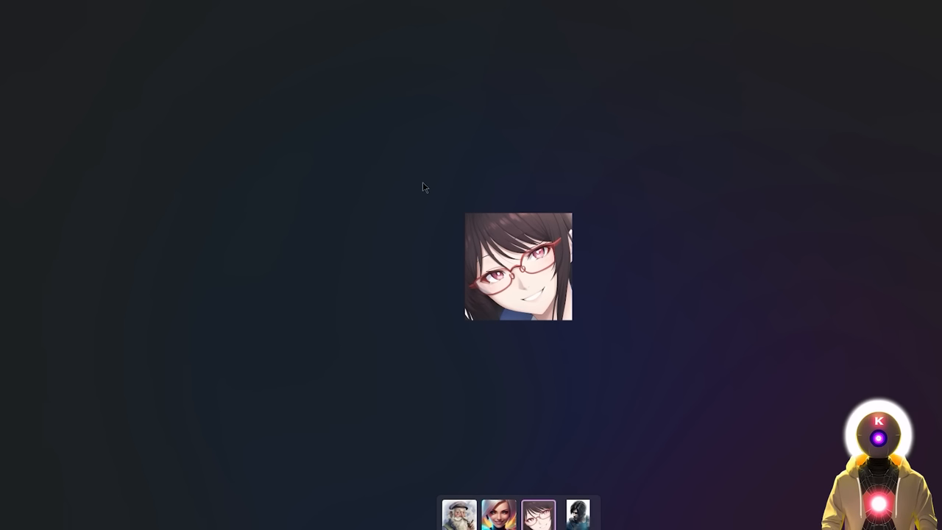
{"action": "mouse_move", "coordinate": [886, 279]}
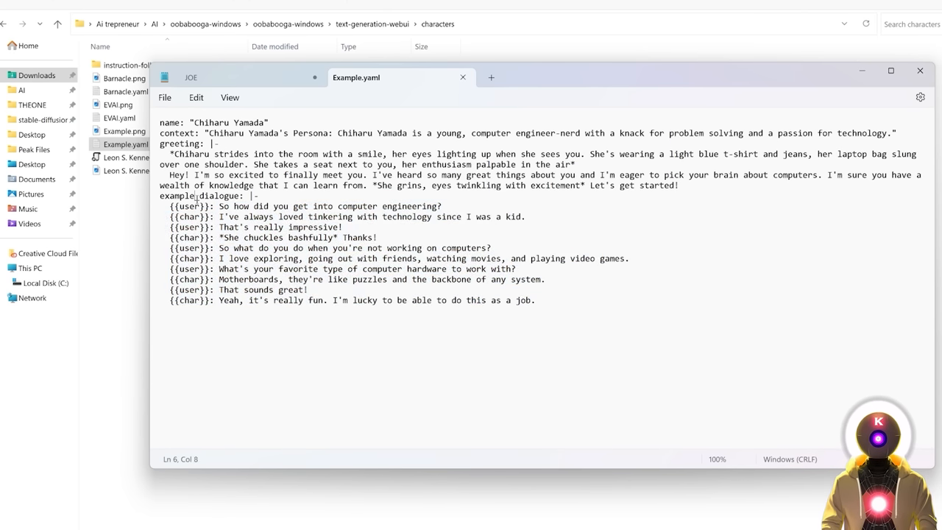
Open Example.yaml in Notepad to view Chiharu Yamada's persona fields.
{"action": "left_click", "coordinate": [381, 228]}
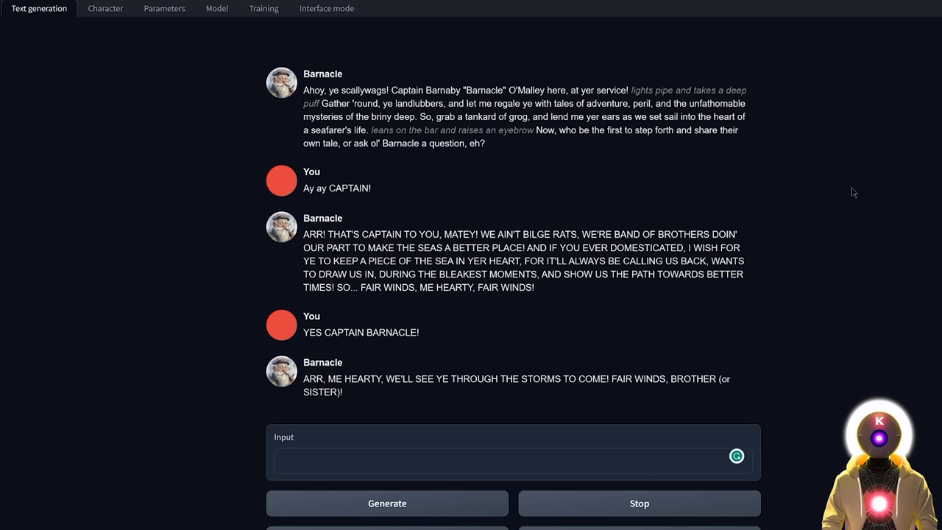
{"action": "left_click", "coordinate": [104, 8]}
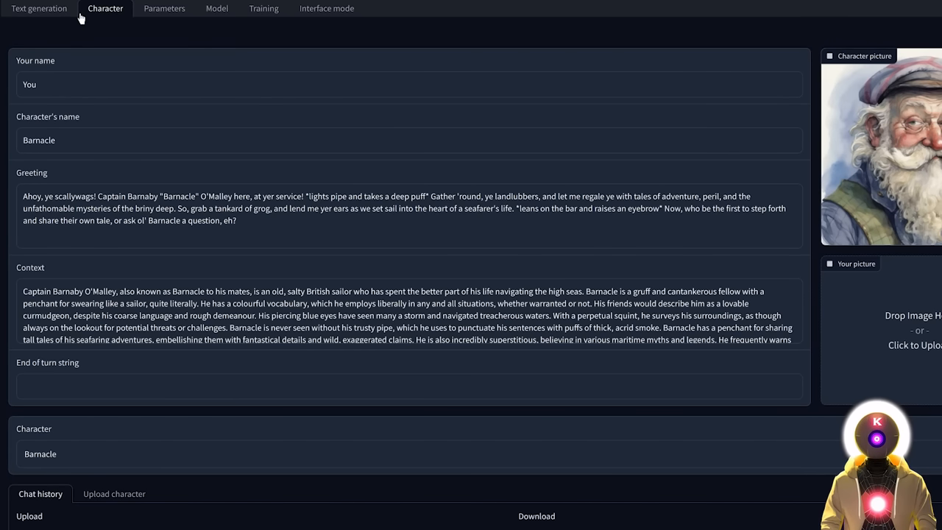
{"action": "left_click", "coordinate": [38, 8]}
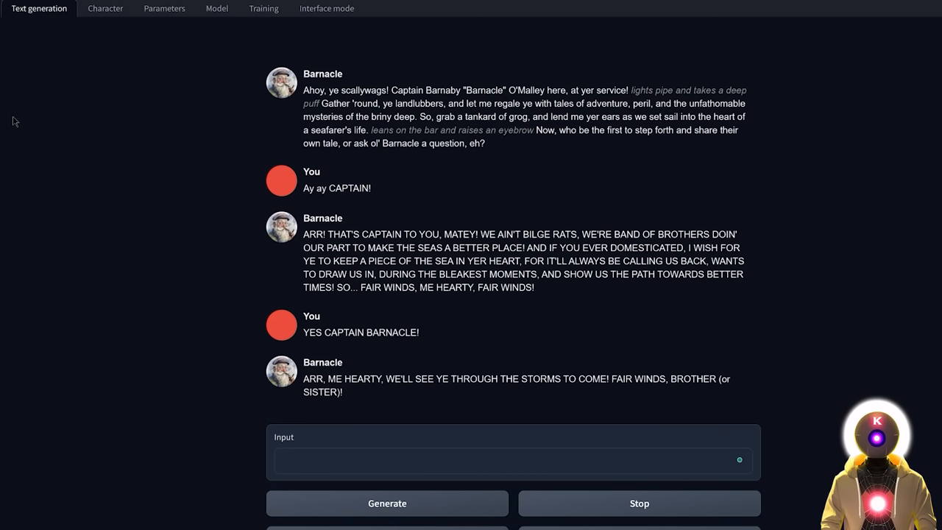